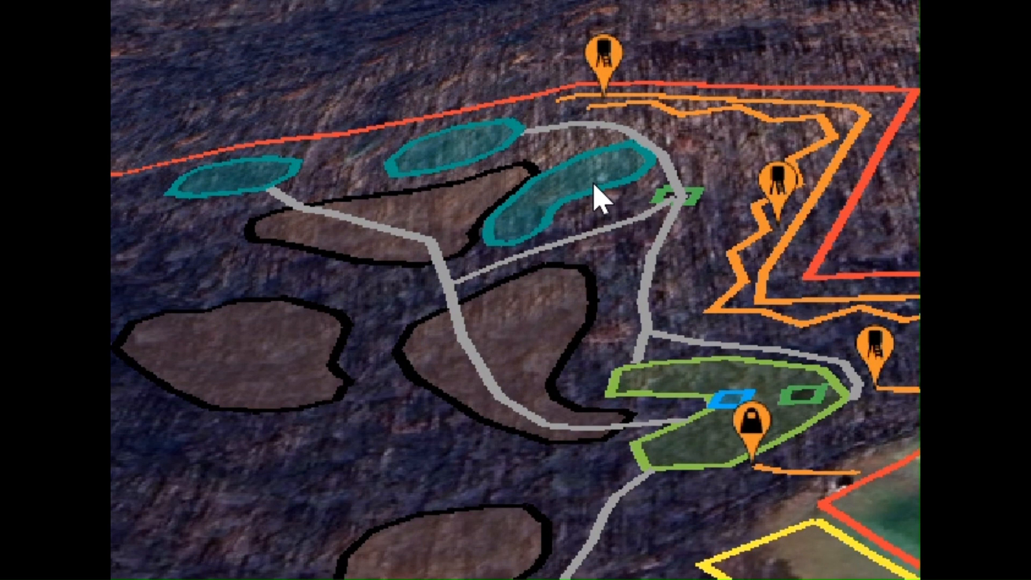
mouse_move(678, 138)
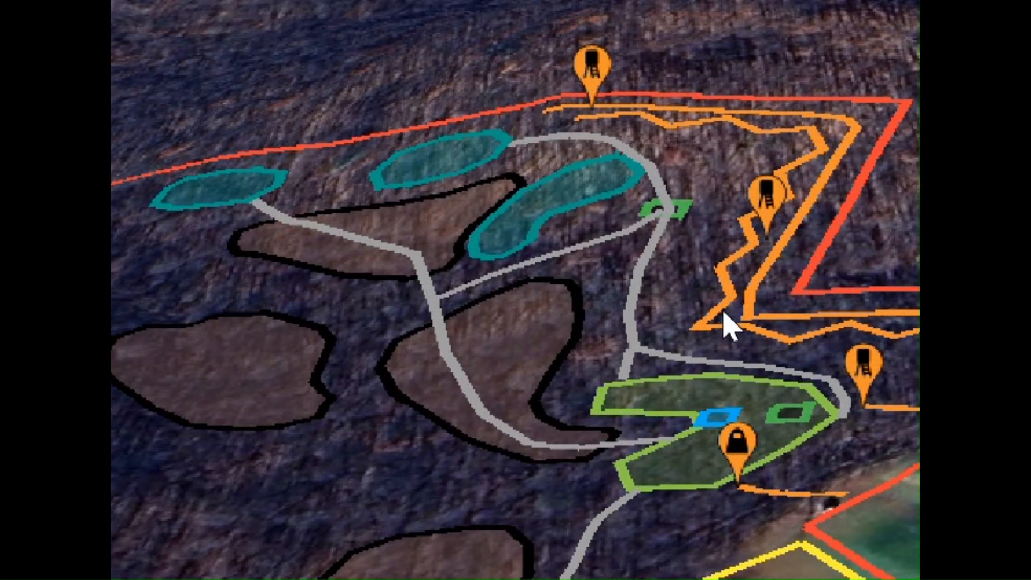
mouse_move(488, 195)
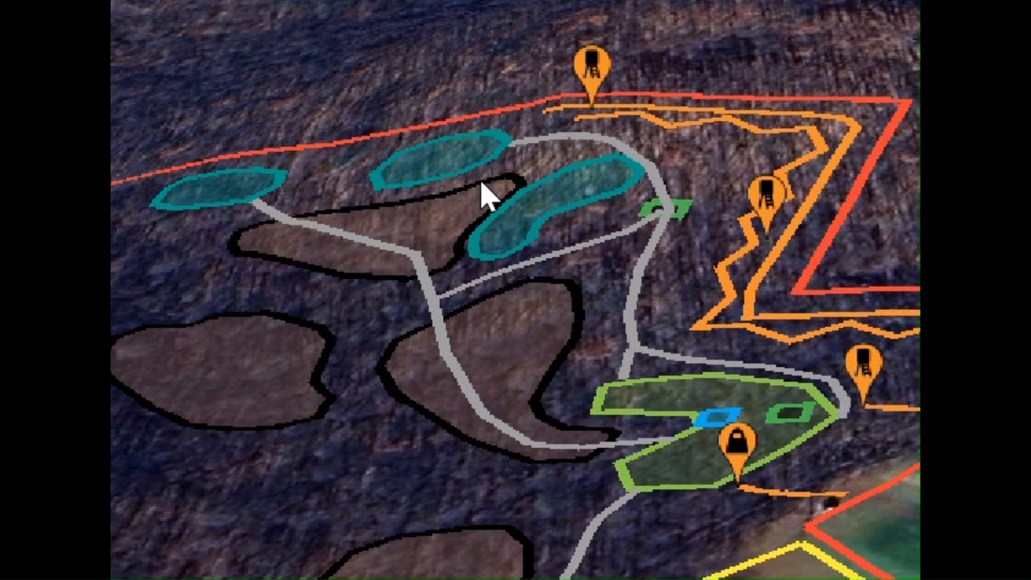
mouse_move(322, 201)
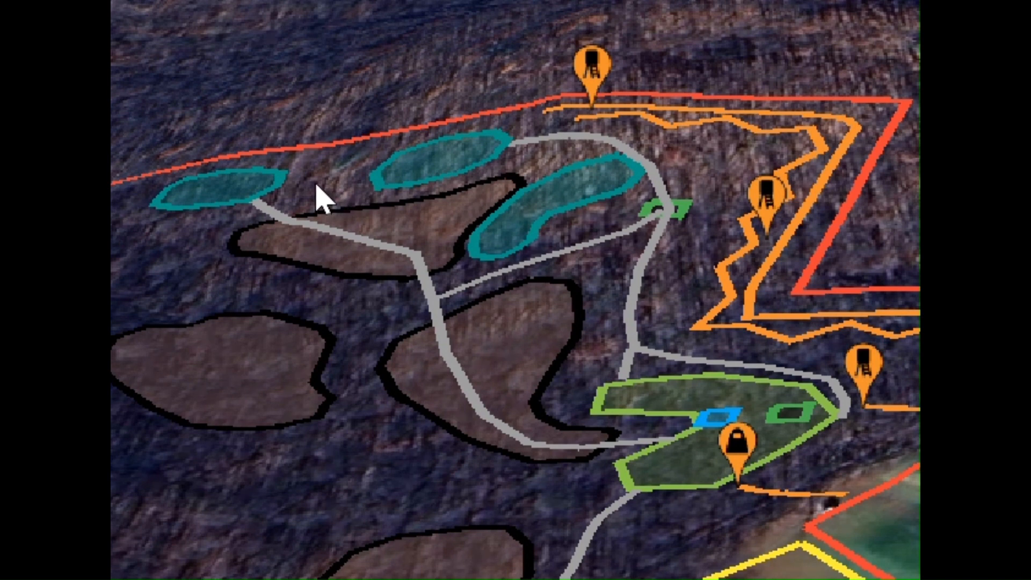
mouse_move(283, 211)
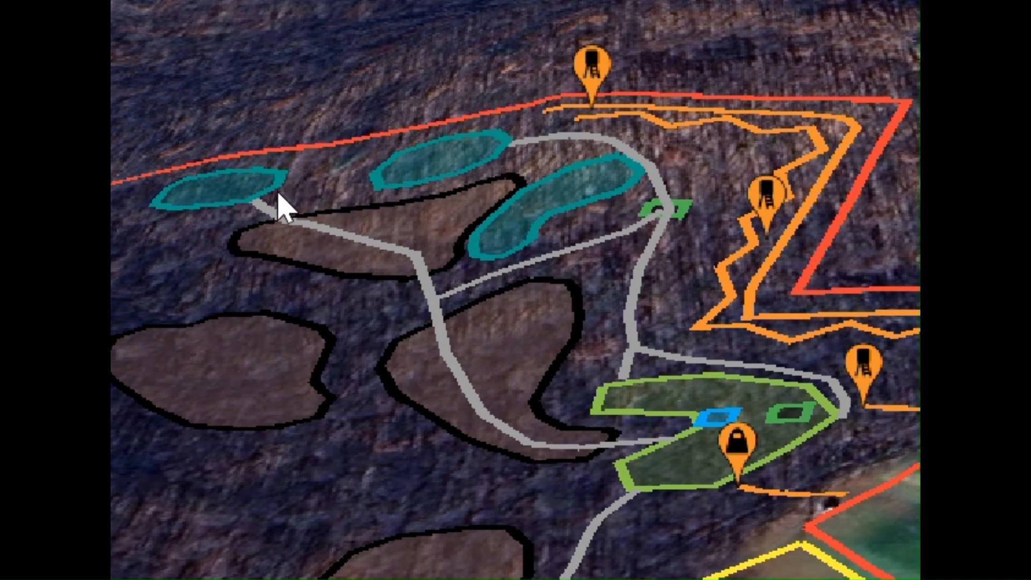
mouse_move(439, 189)
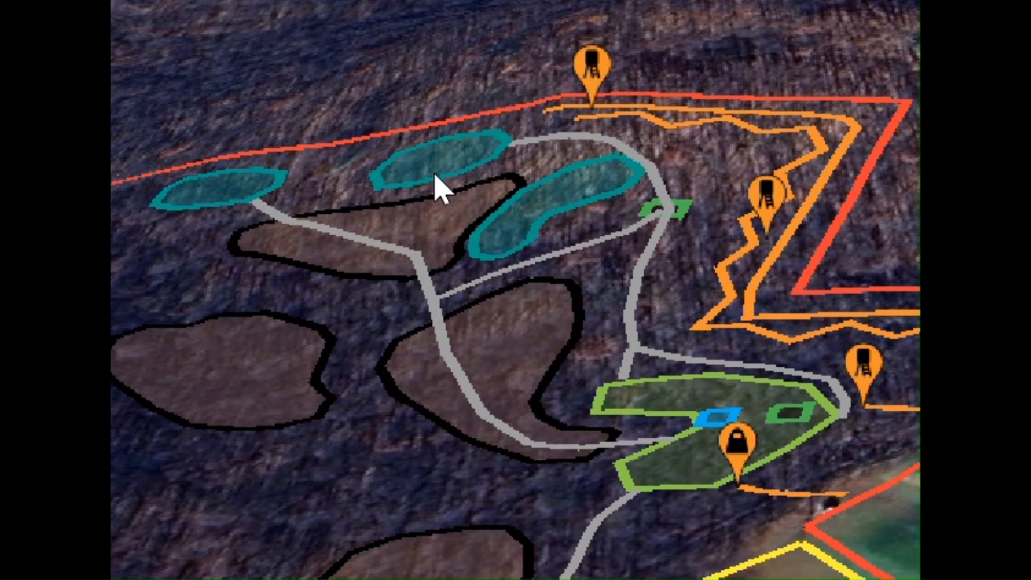
mouse_move(548, 497)
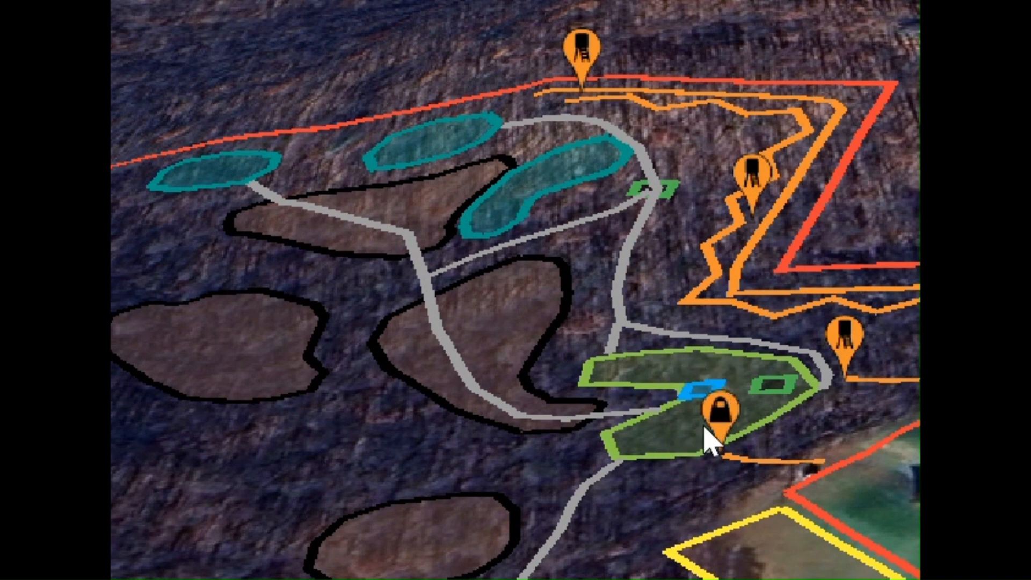
mouse_move(598, 279)
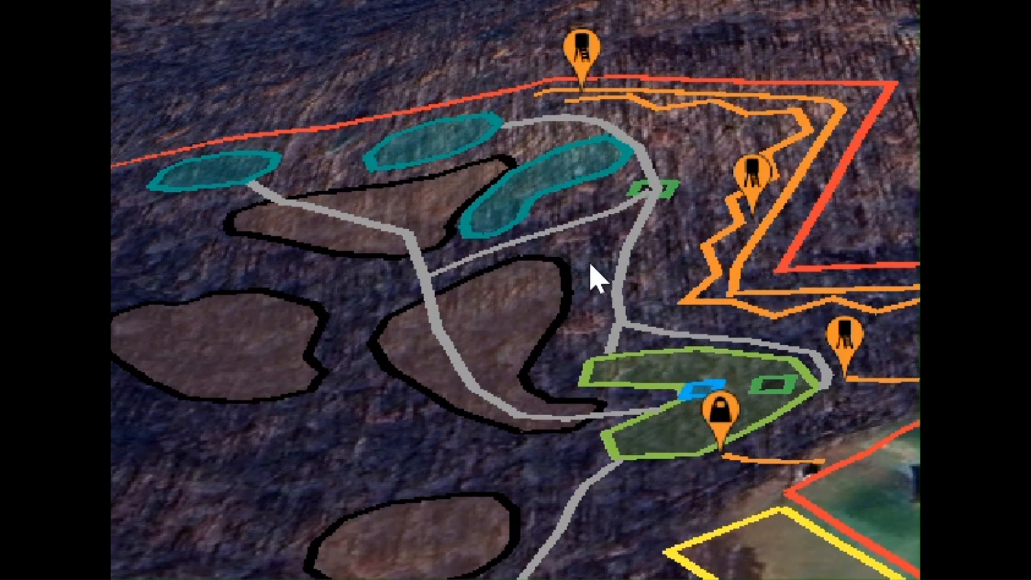
mouse_move(529, 145)
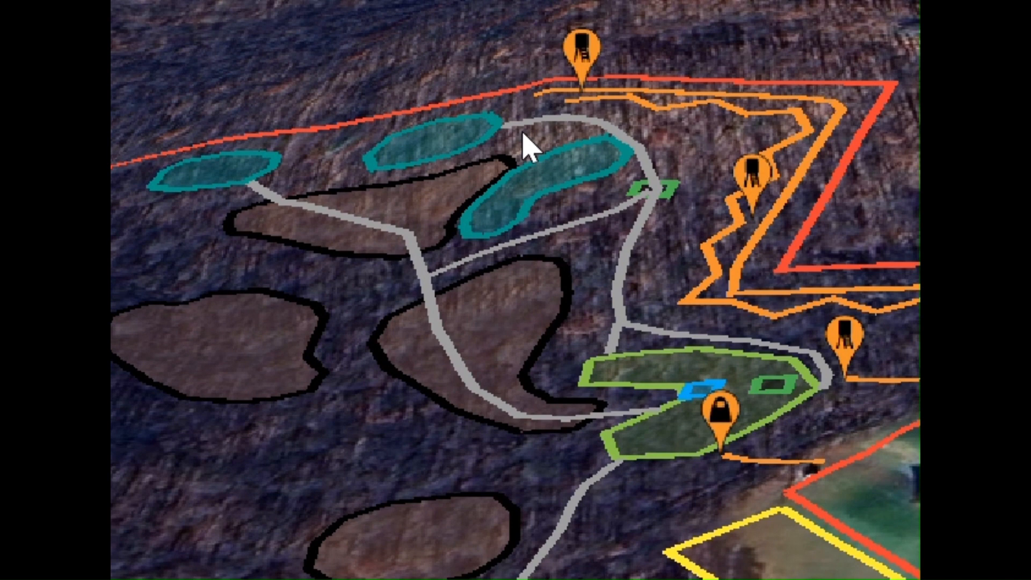
mouse_move(675, 170)
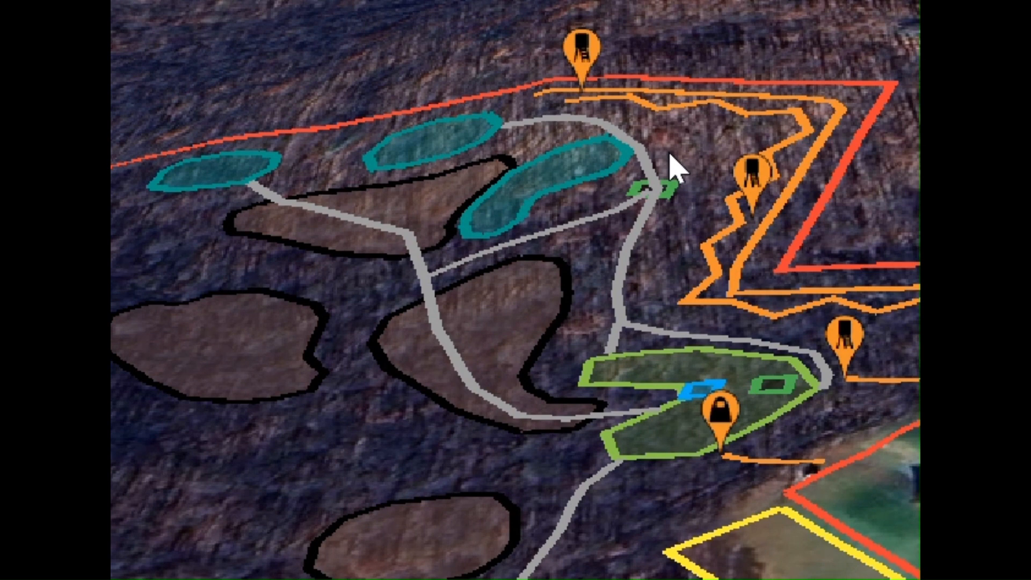
mouse_move(539, 194)
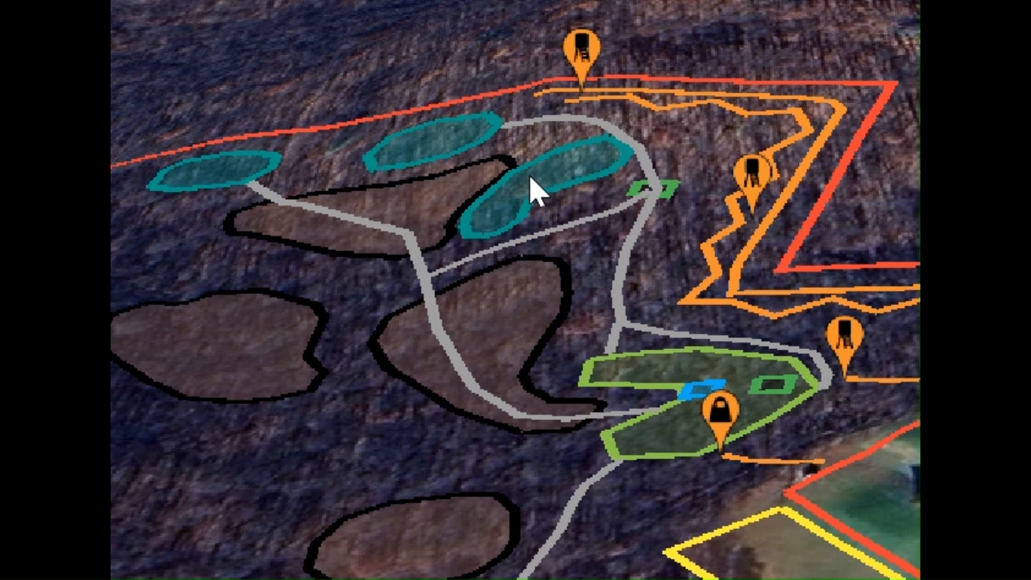
mouse_move(572, 191)
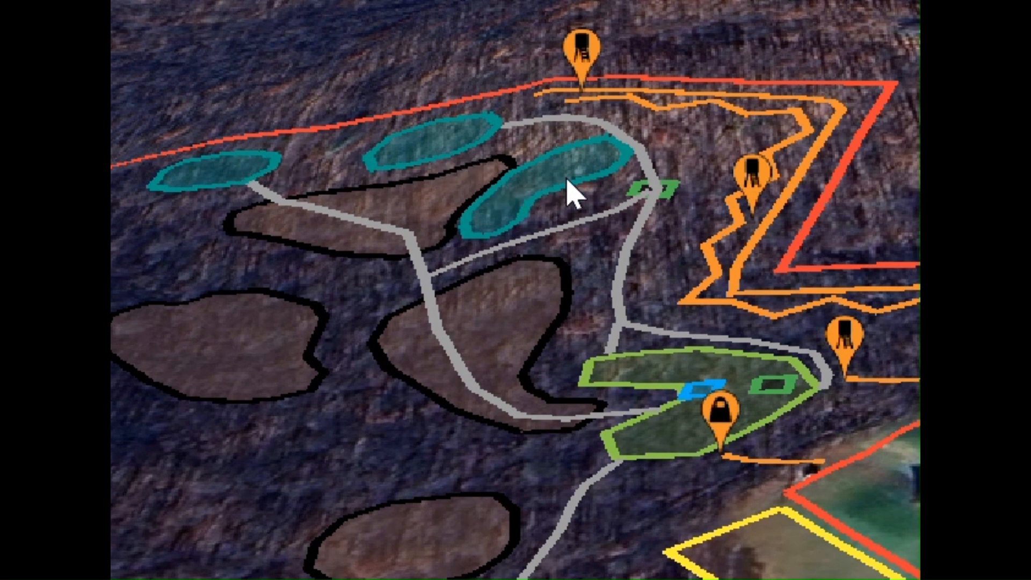
mouse_move(632, 154)
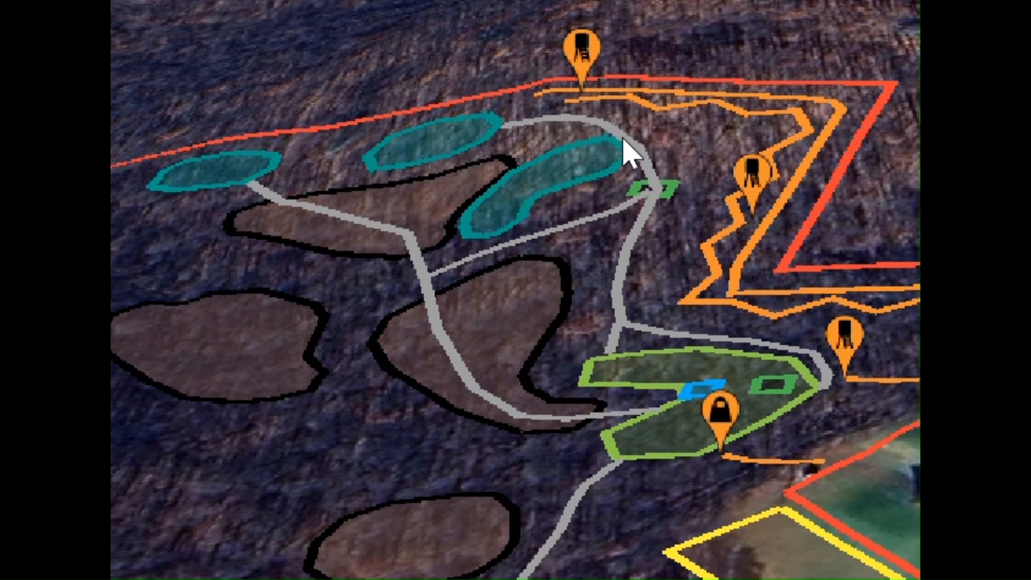
mouse_move(633, 329)
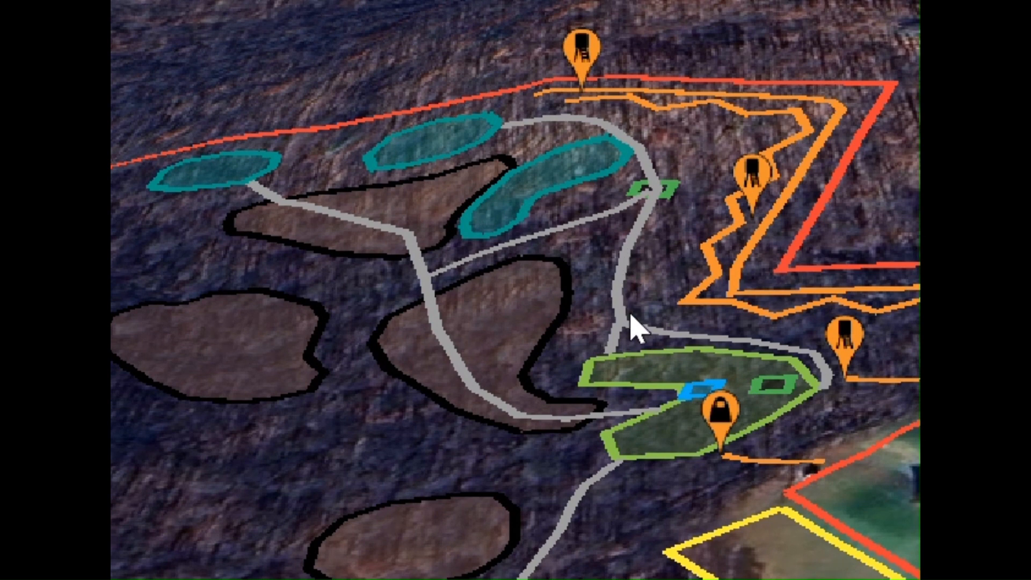
mouse_move(310, 233)
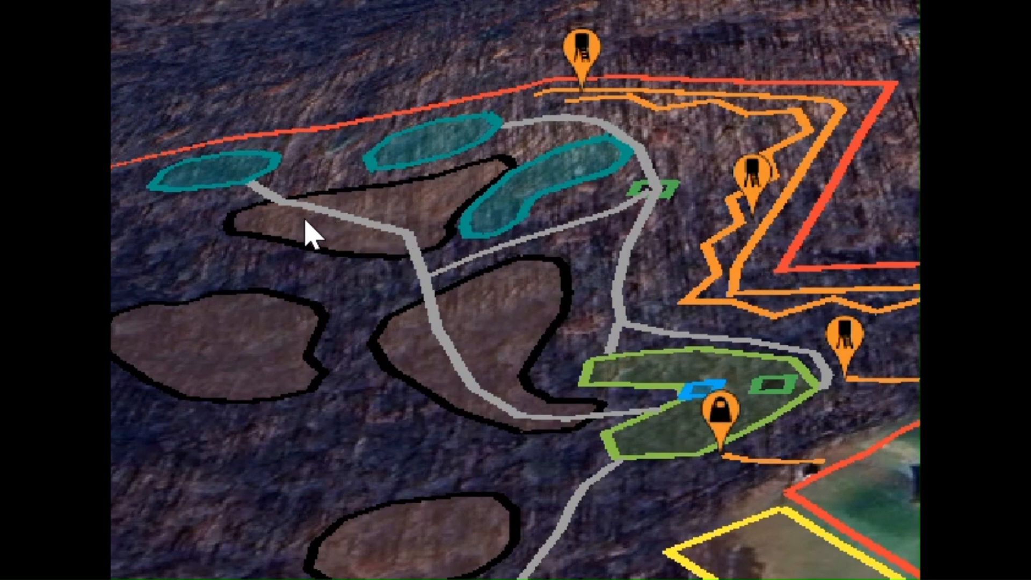
mouse_move(309, 335)
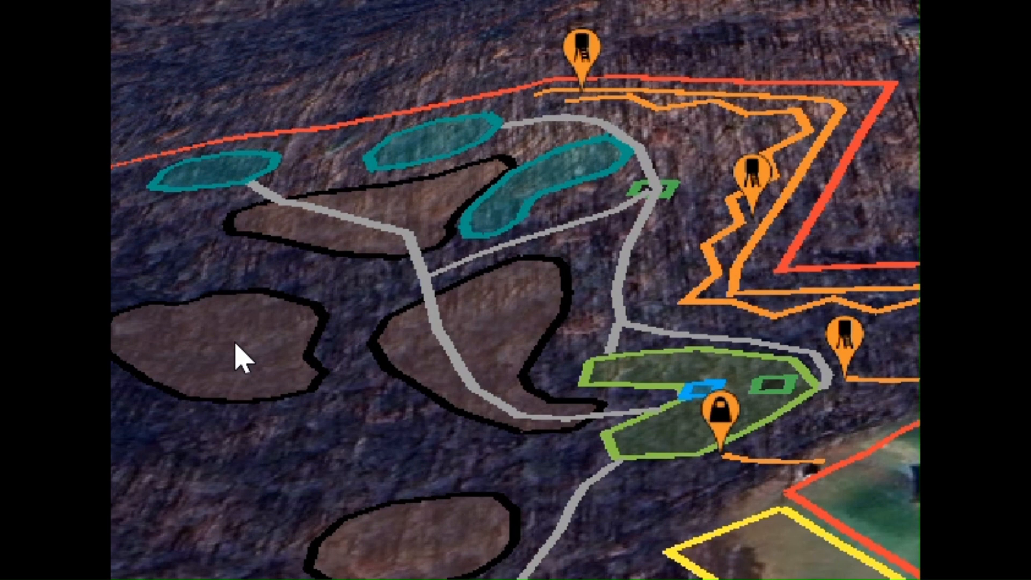
mouse_move(443, 368)
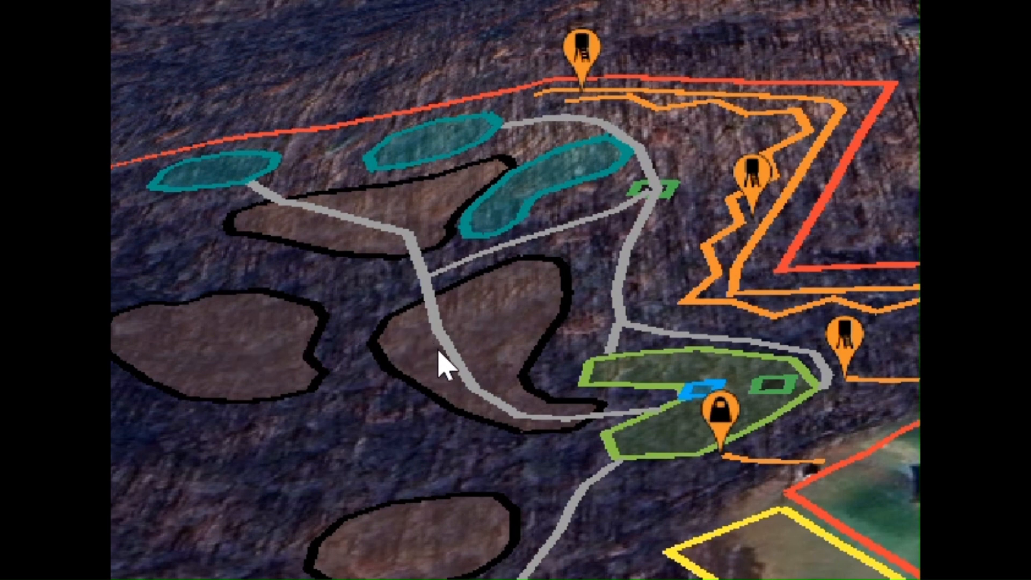
mouse_move(453, 369)
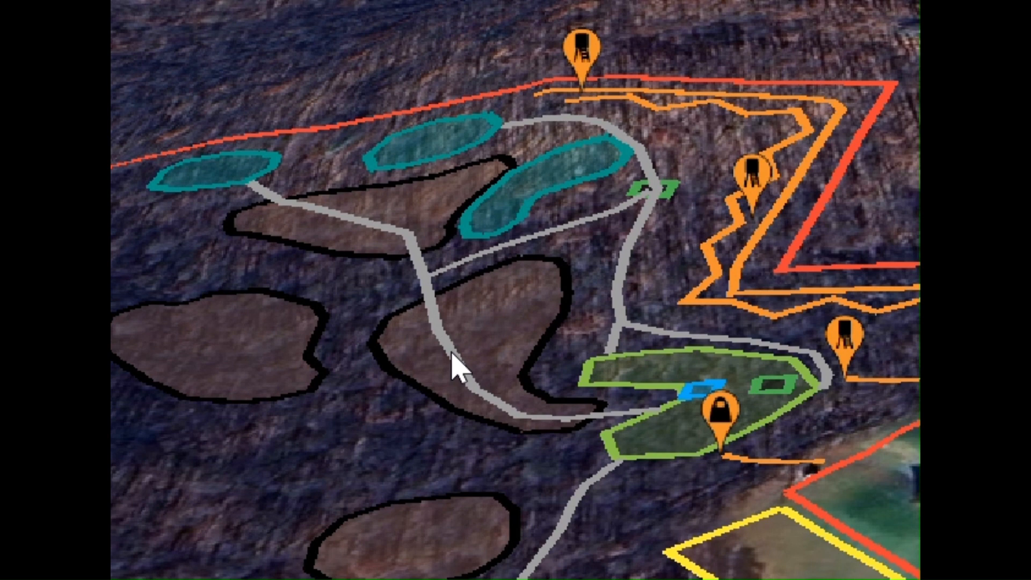
mouse_move(347, 245)
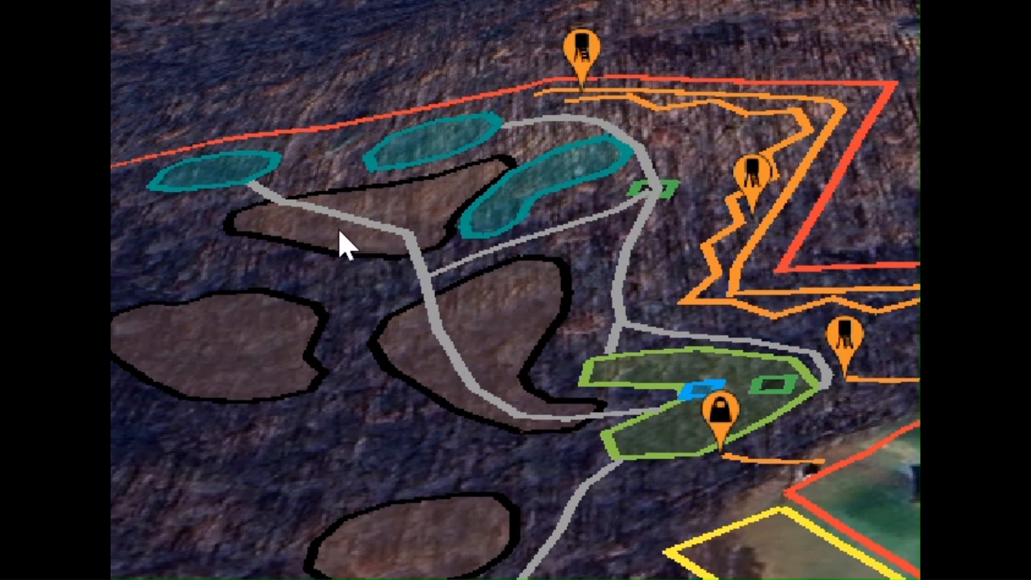
mouse_move(378, 236)
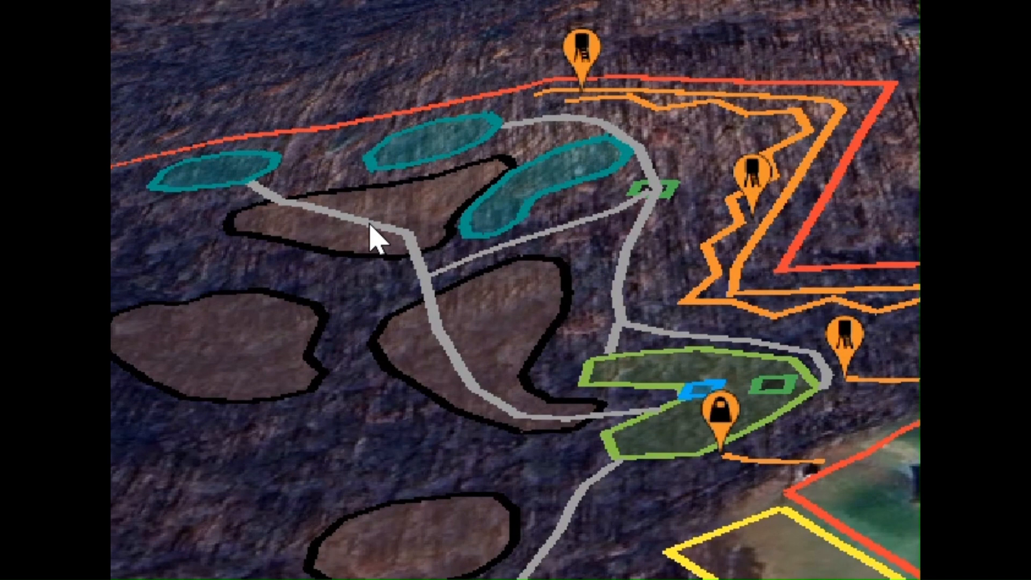
mouse_move(375, 257)
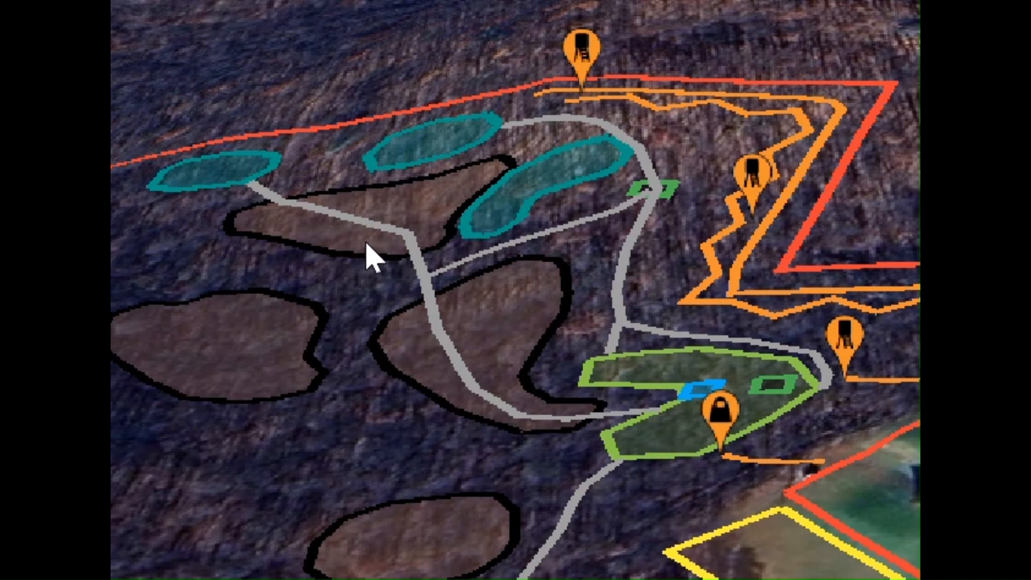
mouse_move(443, 341)
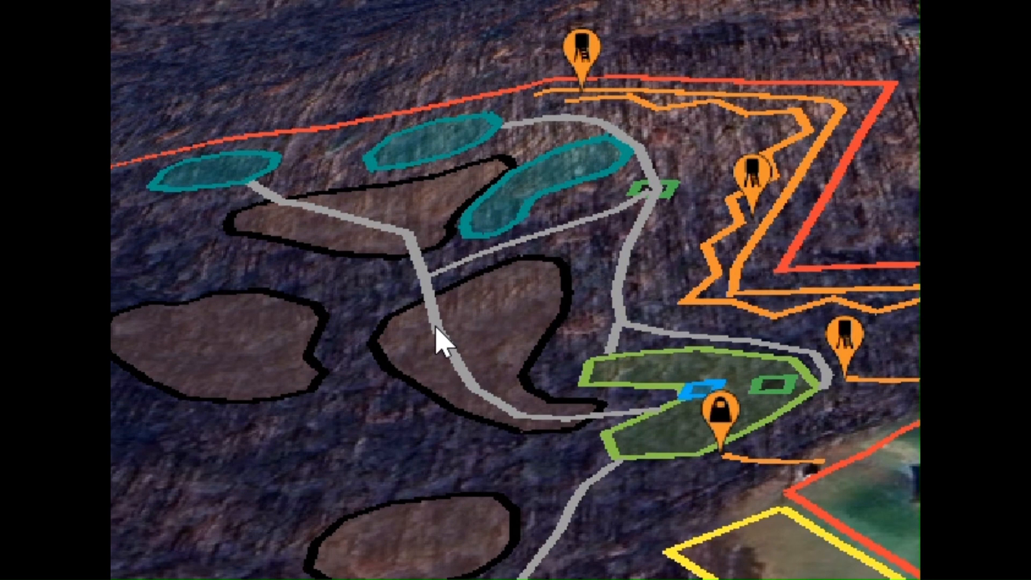
mouse_move(259, 194)
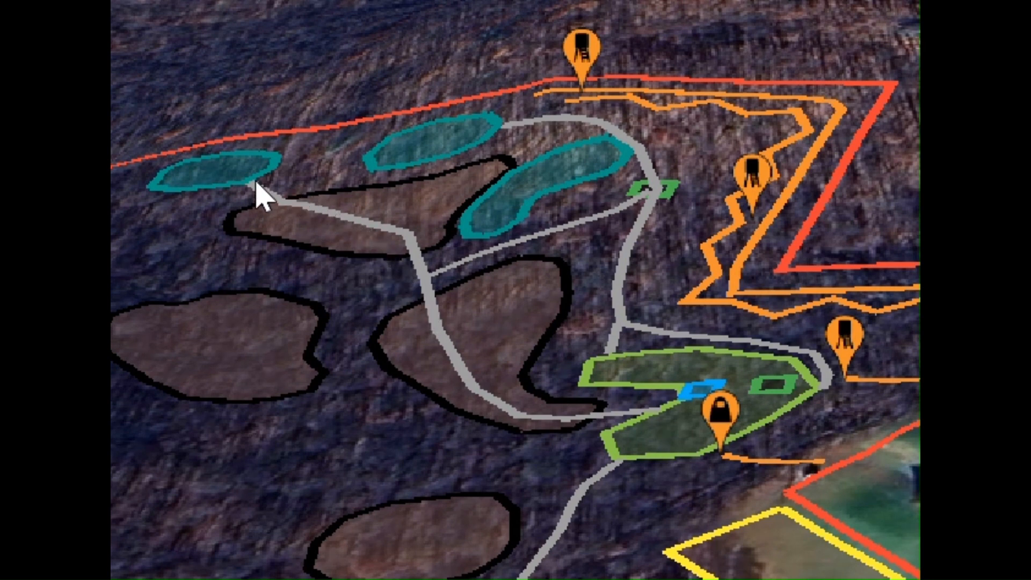
mouse_move(408, 256)
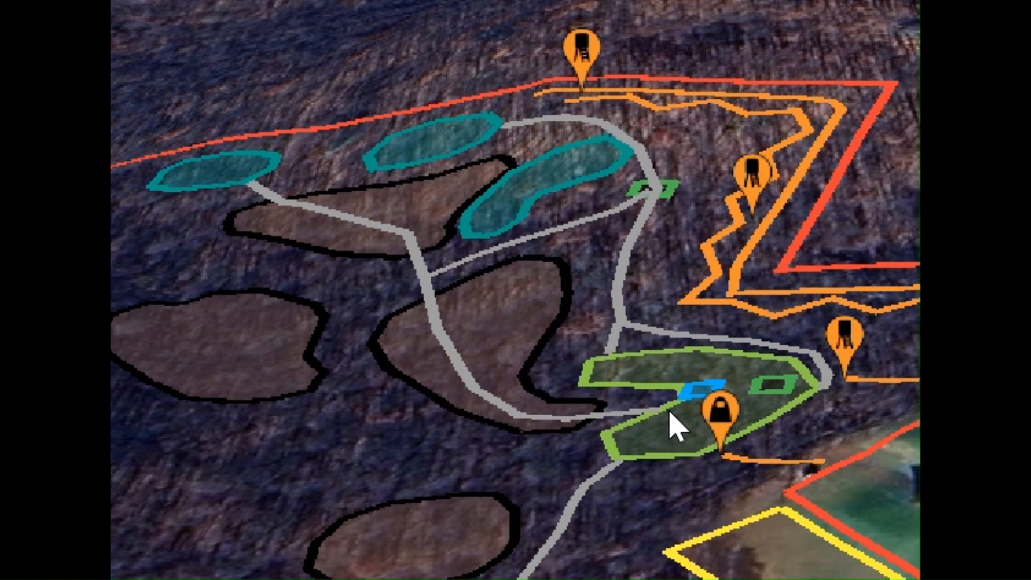
drag(677, 424, 605, 474)
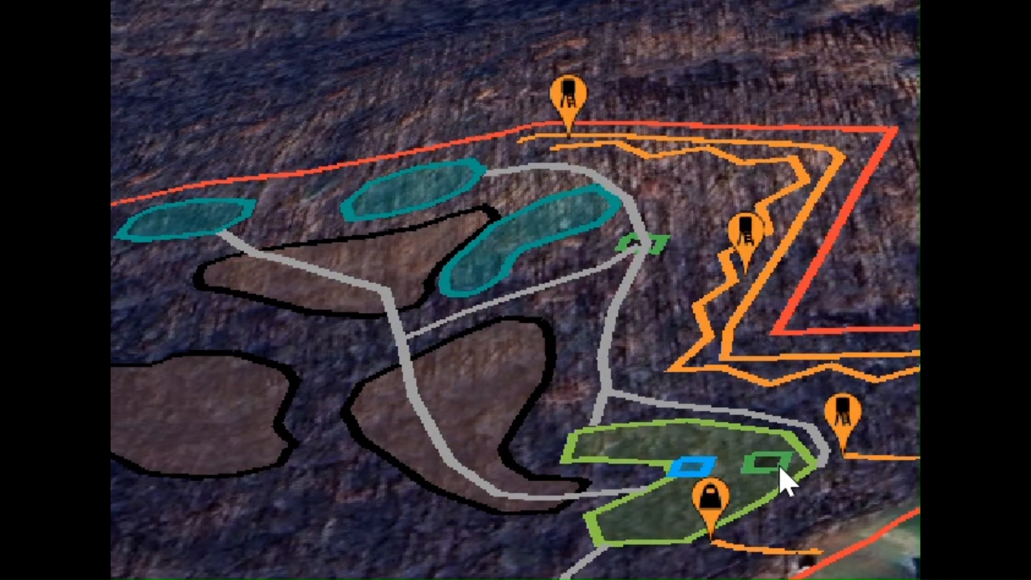
mouse_move(759, 447)
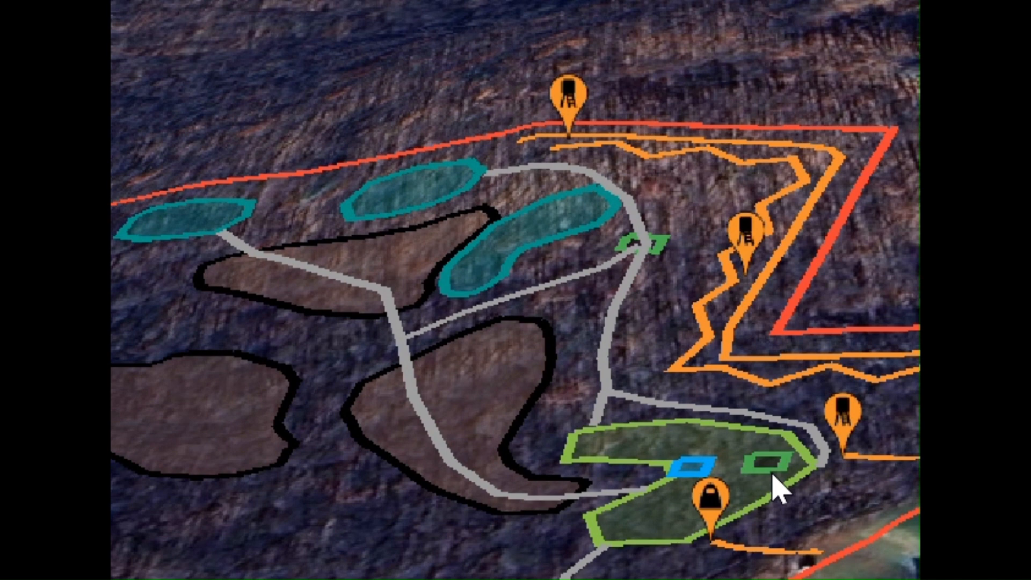
mouse_move(730, 467)
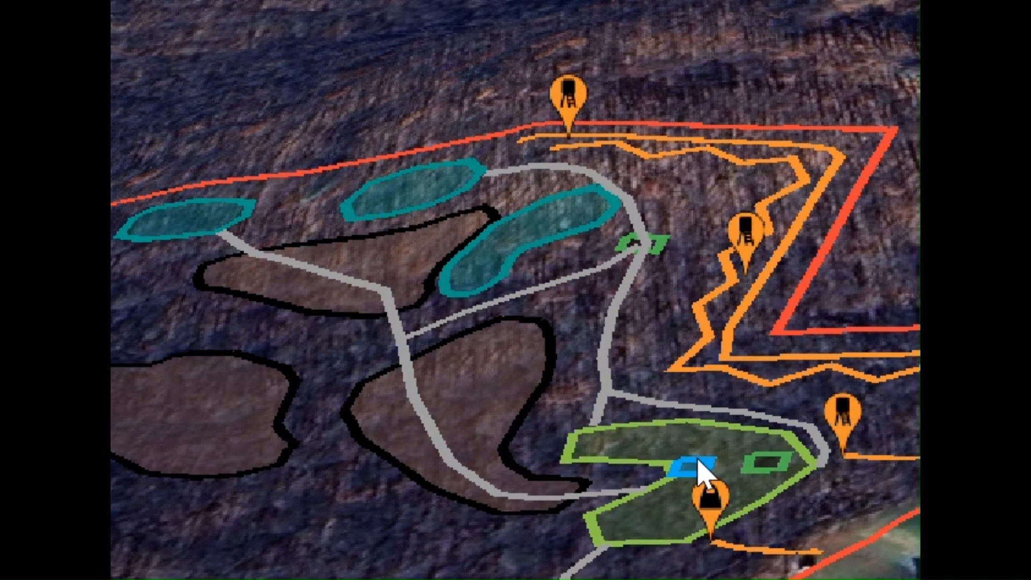
mouse_move(768, 400)
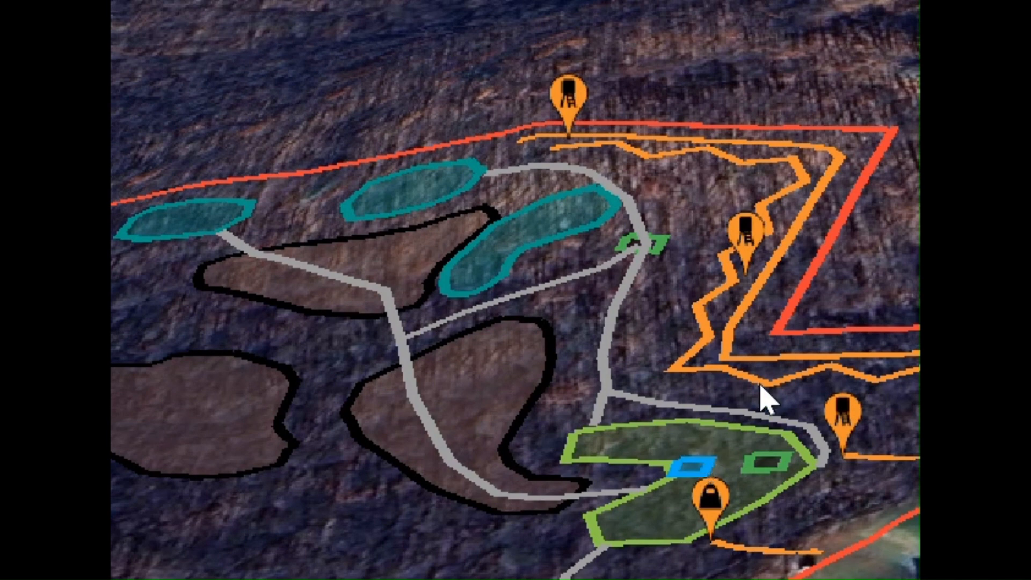
mouse_move(826, 371)
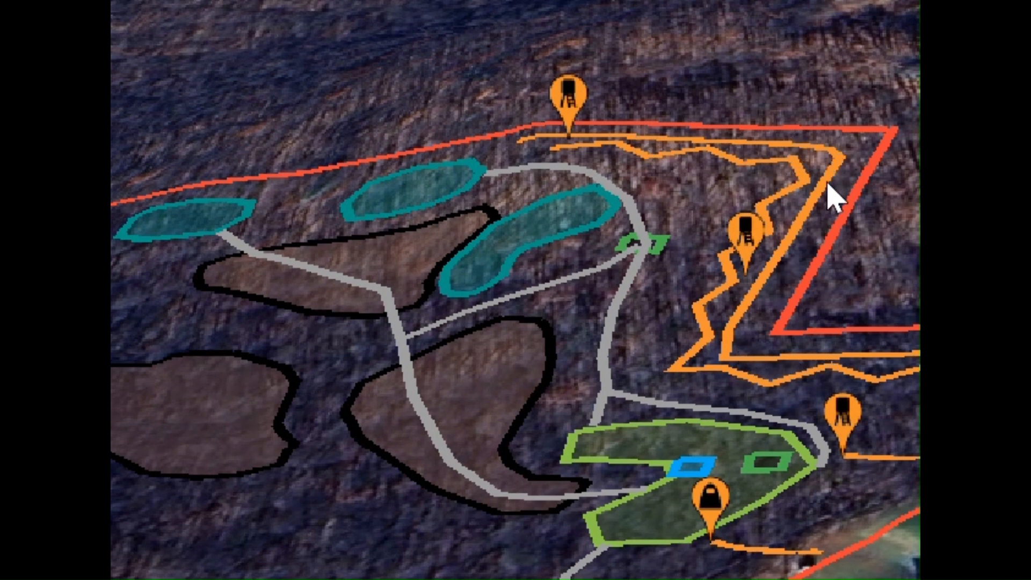
mouse_move(792, 191)
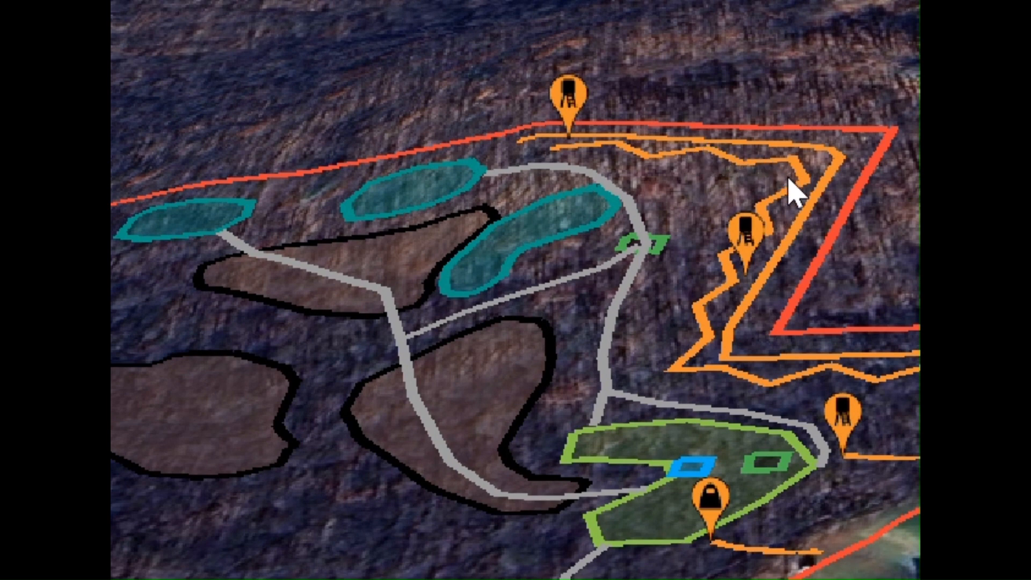
mouse_move(754, 388)
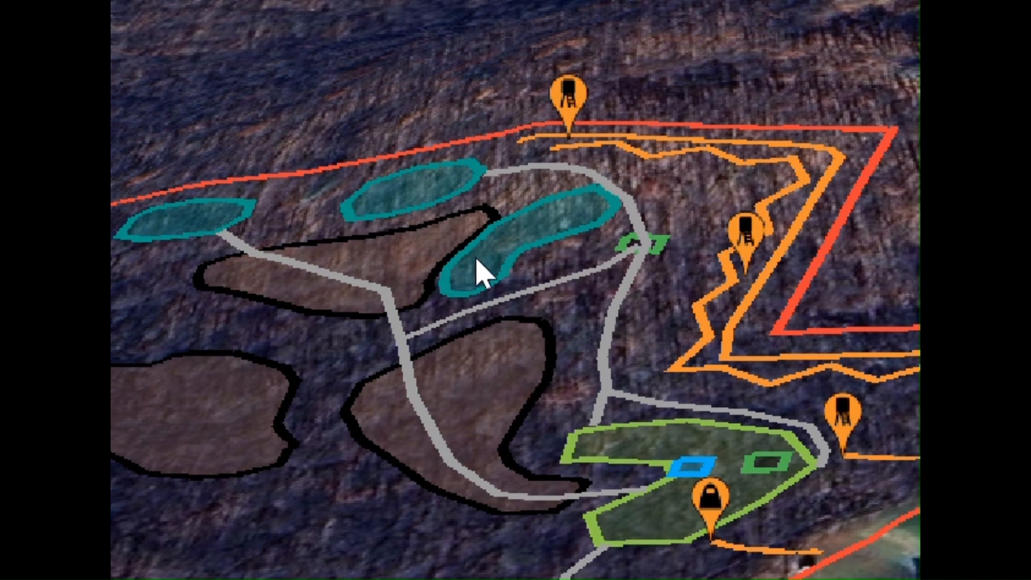
mouse_move(549, 292)
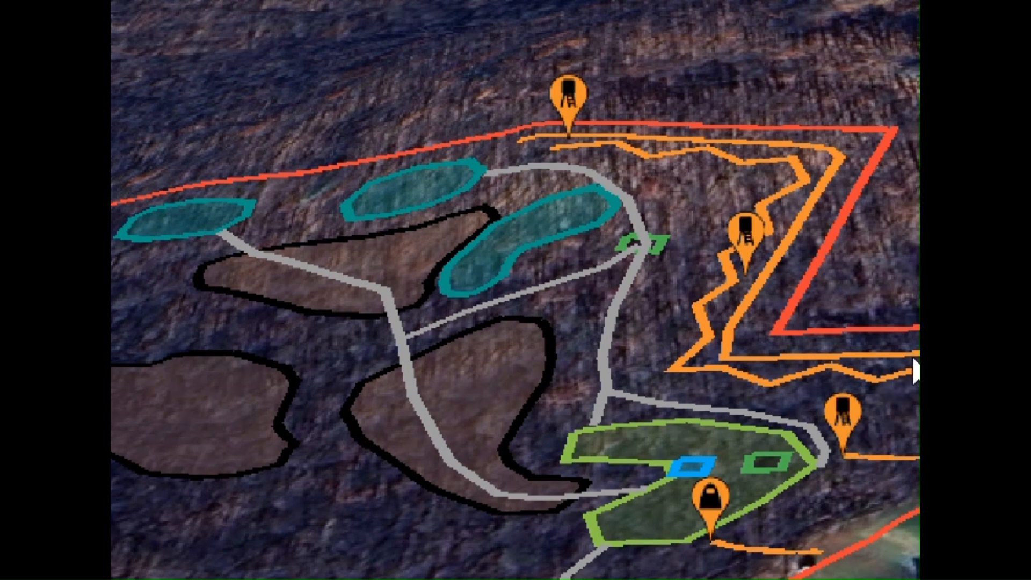
mouse_move(782, 369)
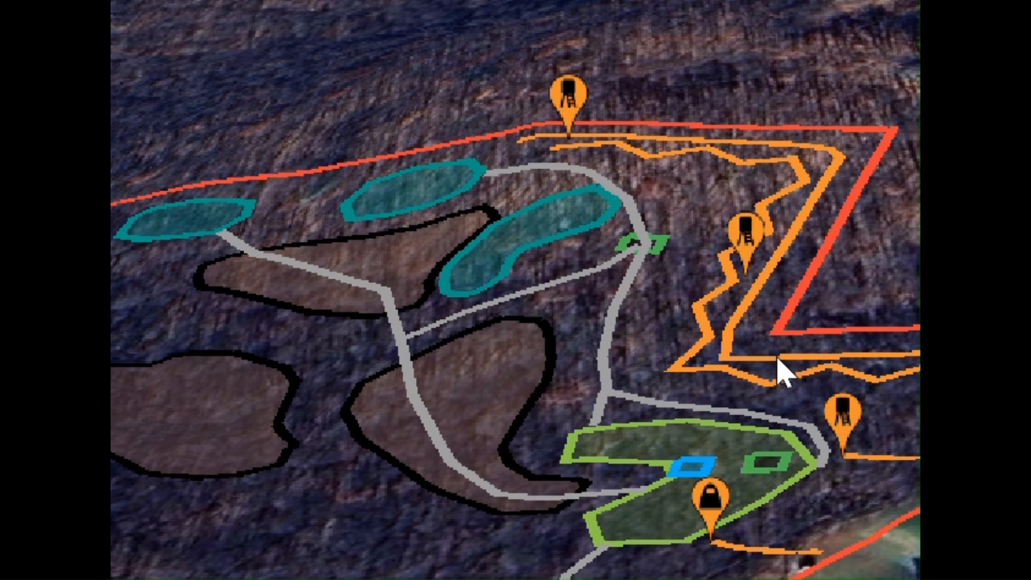
mouse_move(740, 352)
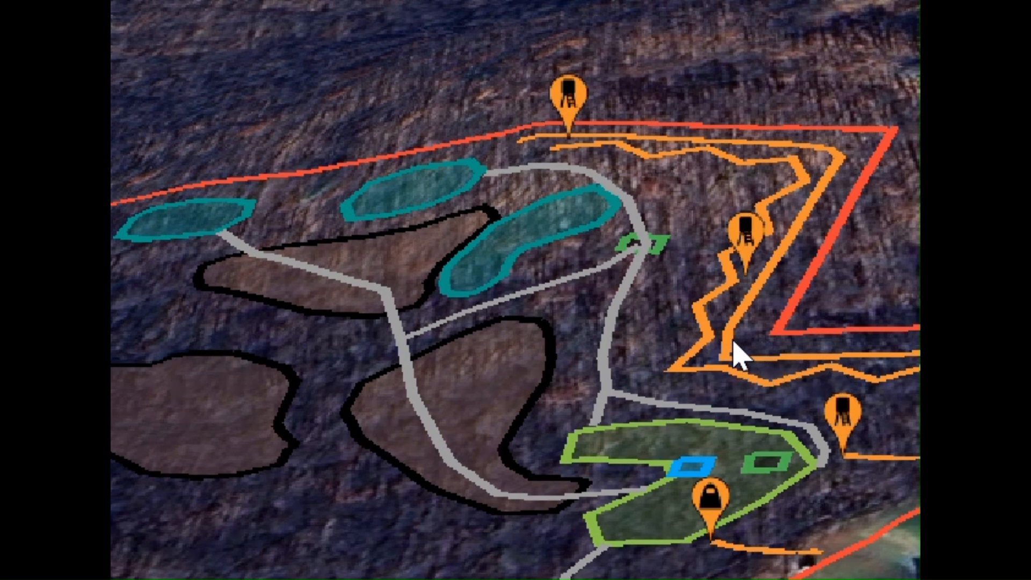
mouse_move(756, 273)
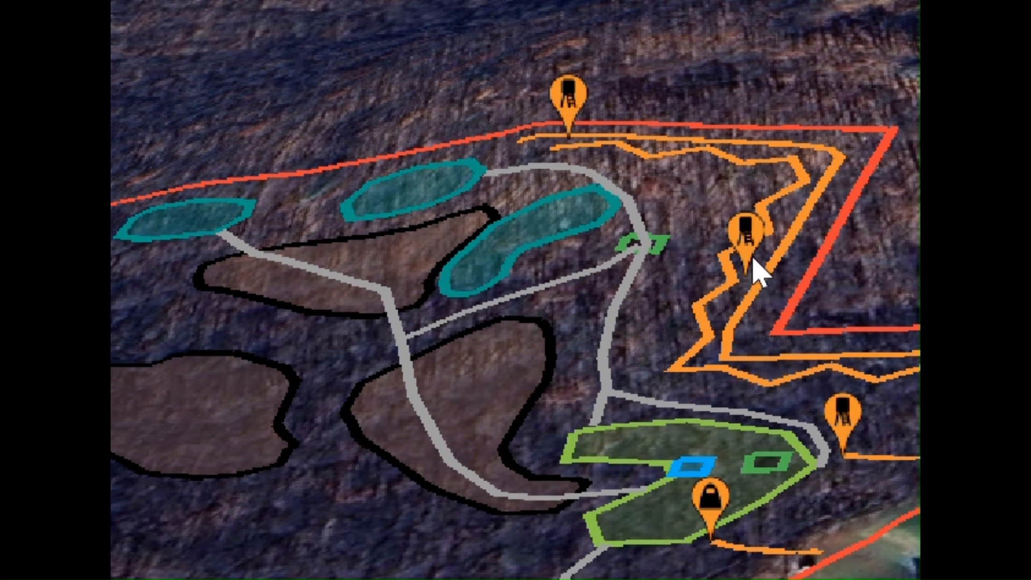
mouse_move(648, 141)
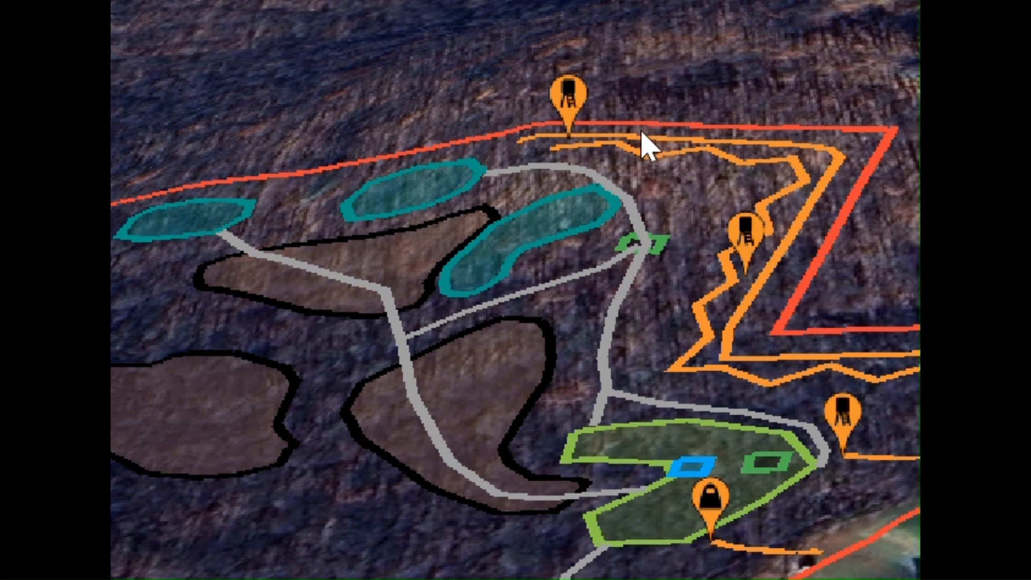
mouse_move(582, 148)
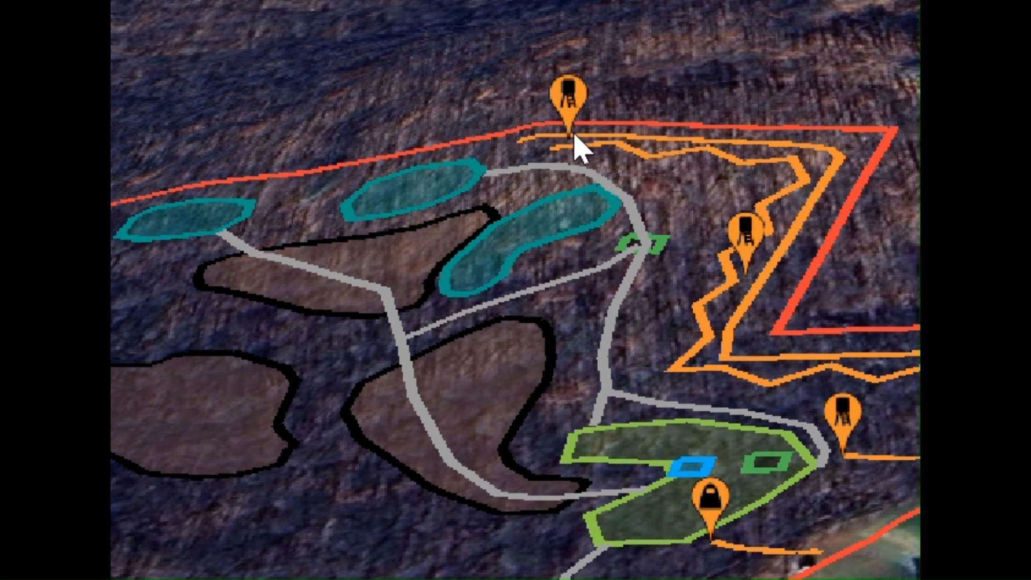
mouse_move(573, 151)
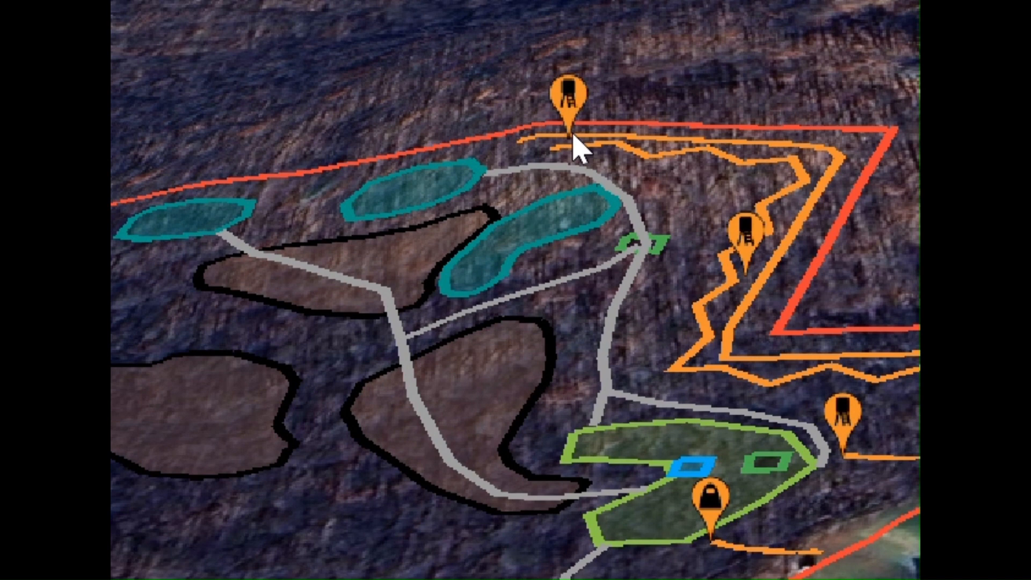
mouse_move(669, 201)
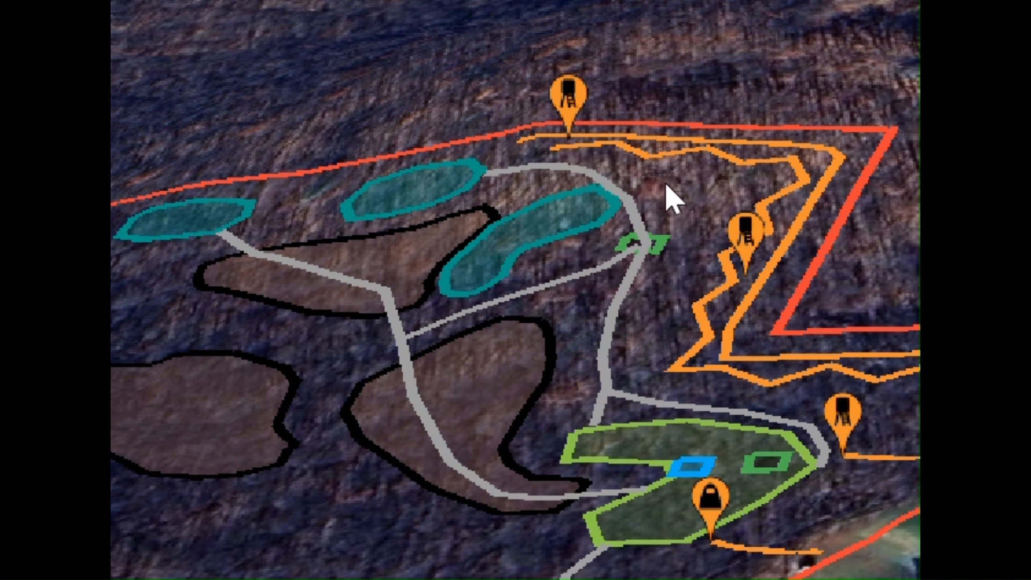
mouse_move(730, 348)
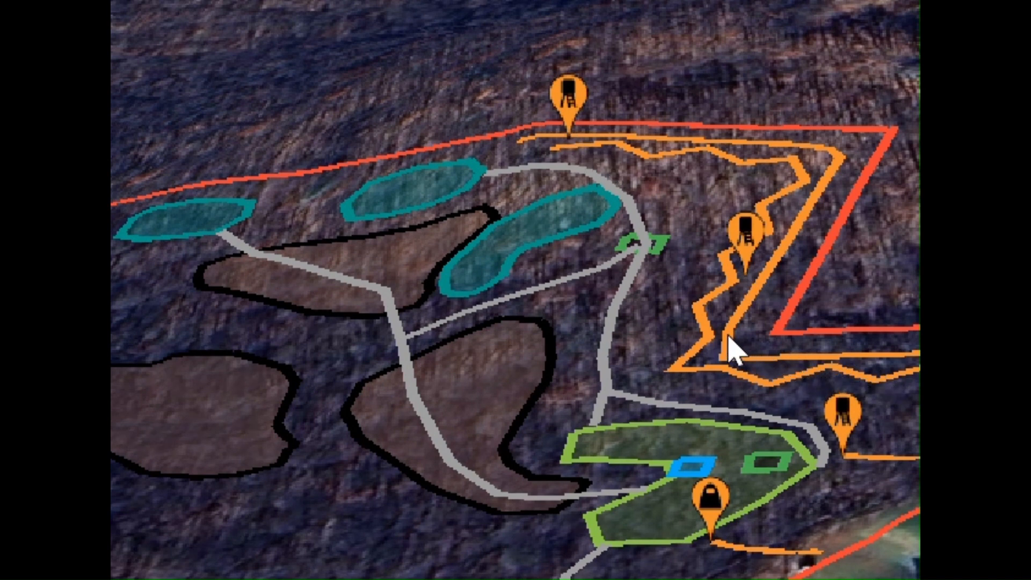
mouse_move(713, 226)
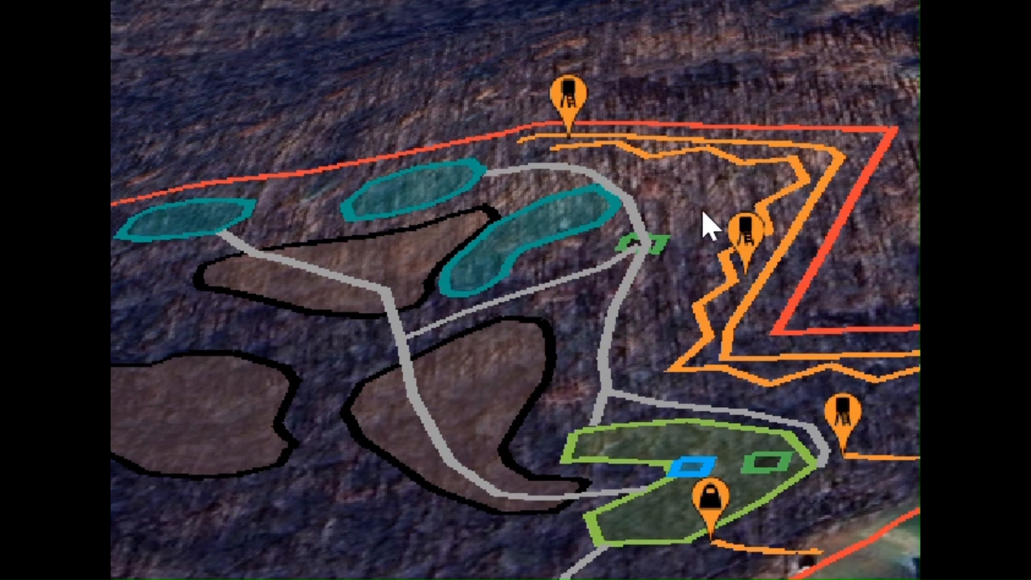
mouse_move(746, 292)
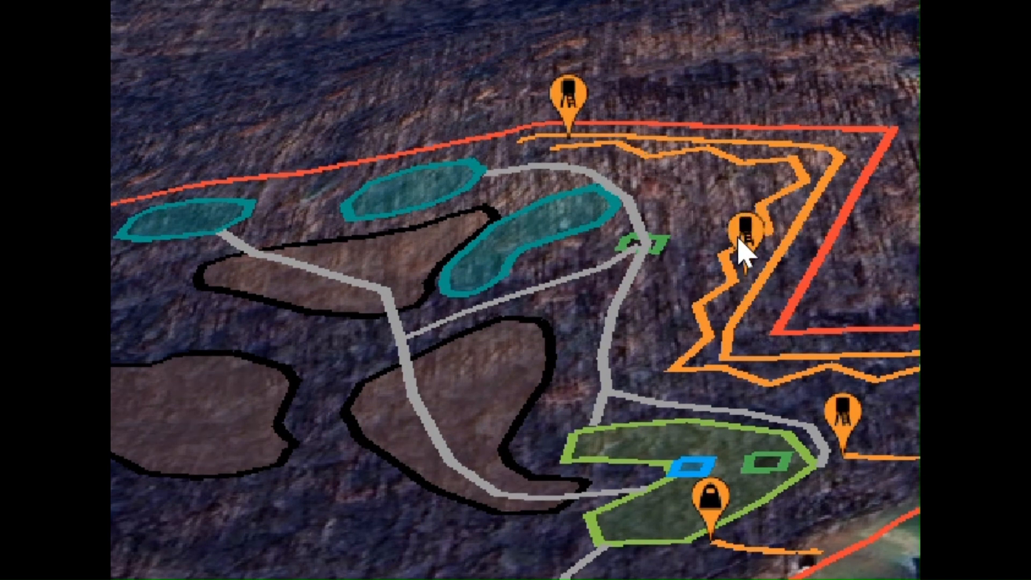
mouse_move(759, 273)
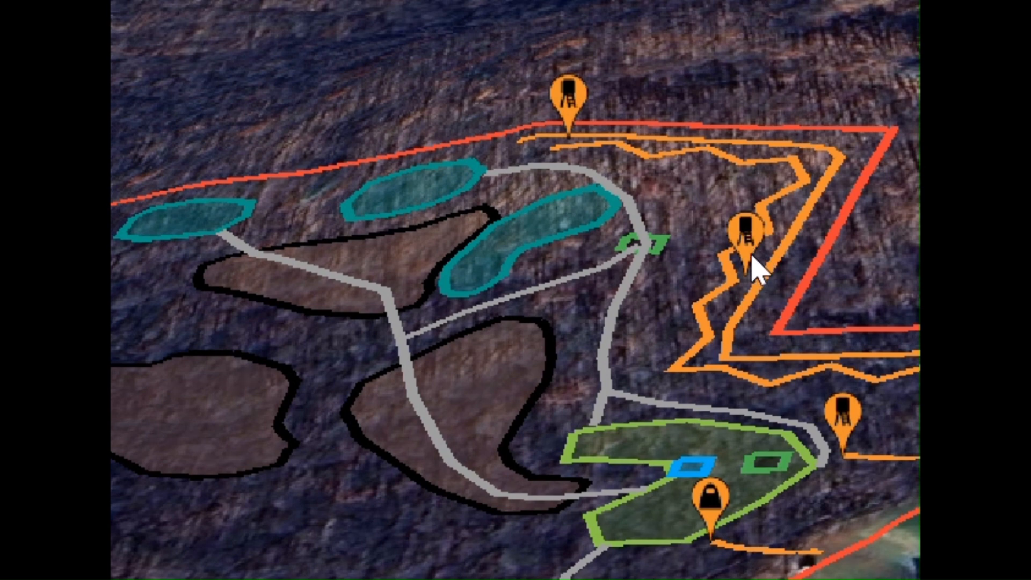
mouse_move(584, 146)
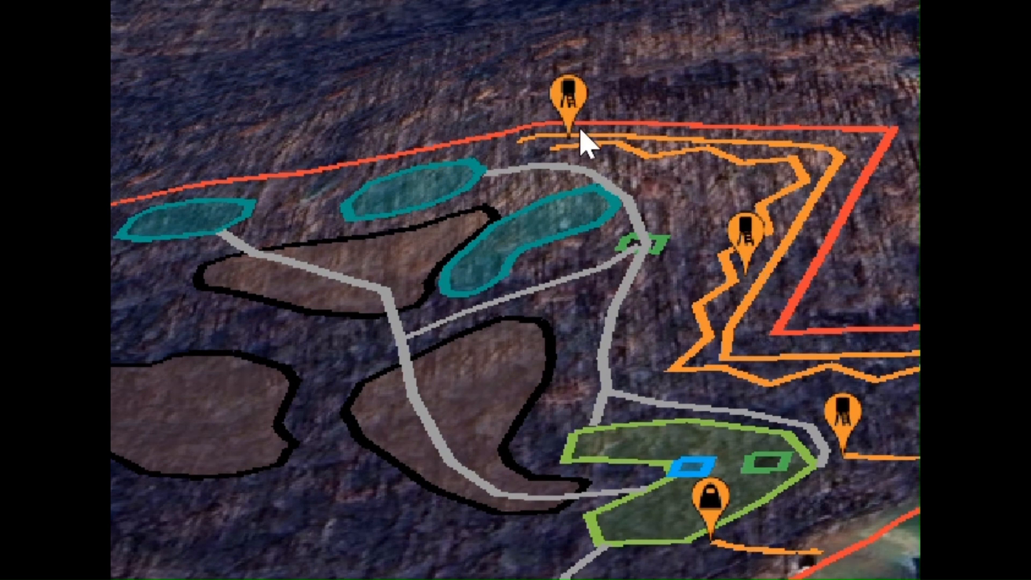
mouse_move(644, 247)
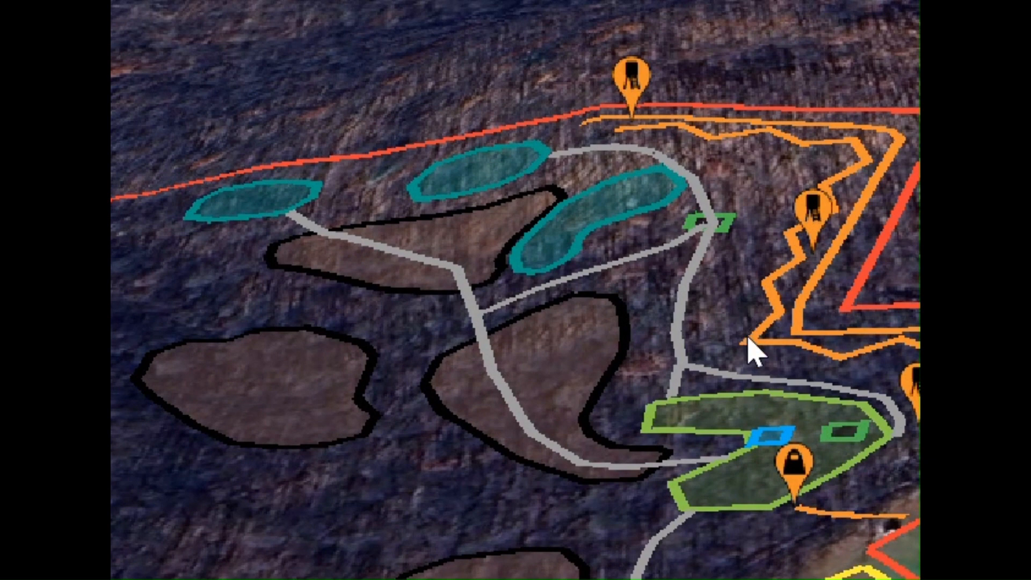
mouse_move(650, 302)
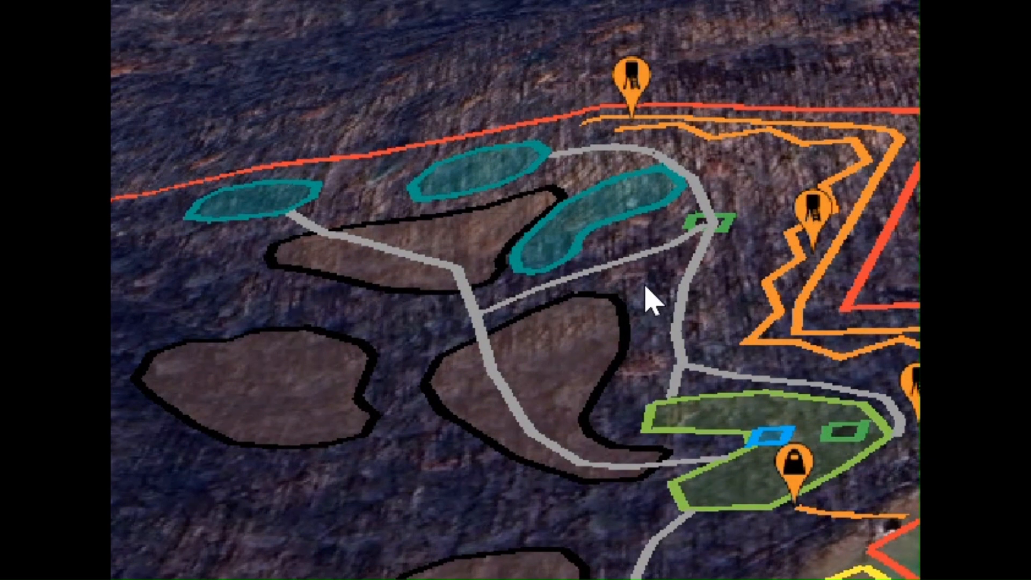
mouse_move(856, 371)
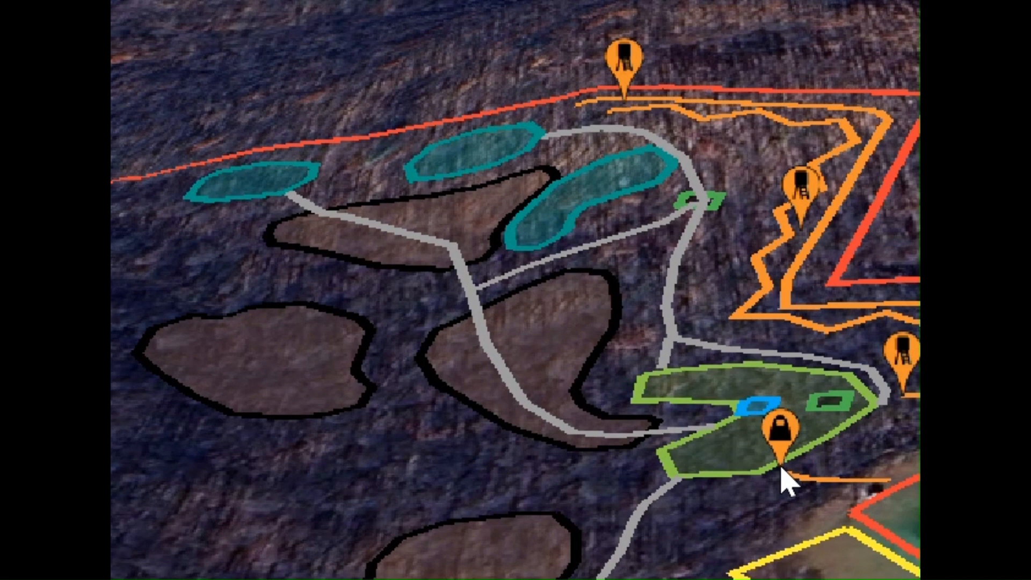
mouse_move(845, 486)
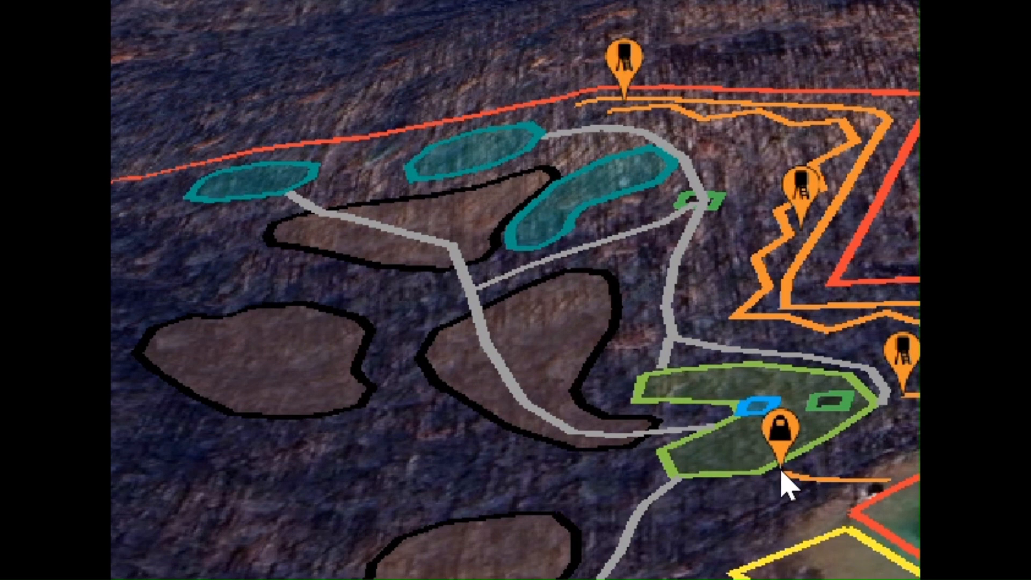
mouse_move(792, 489)
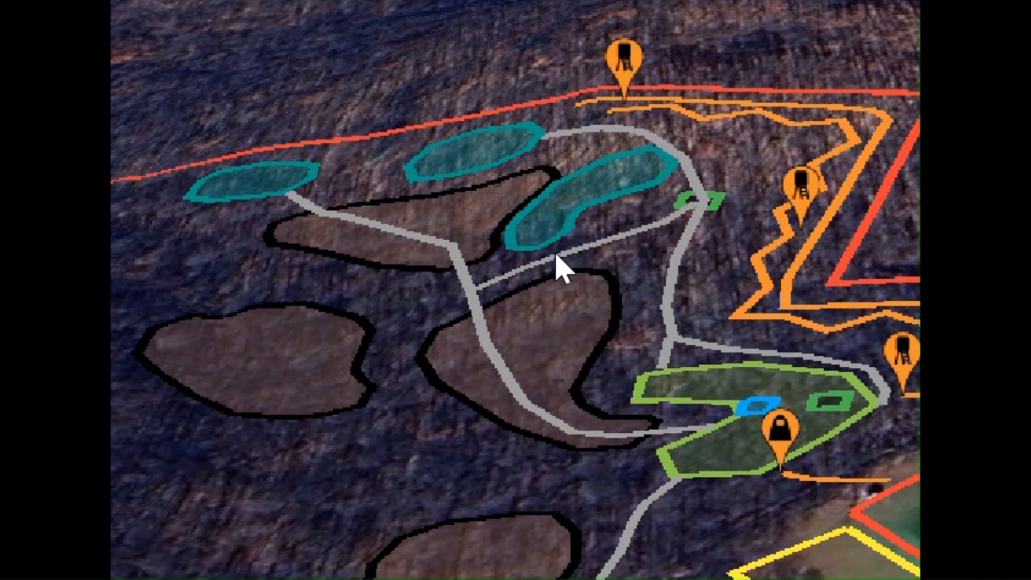
mouse_move(621, 142)
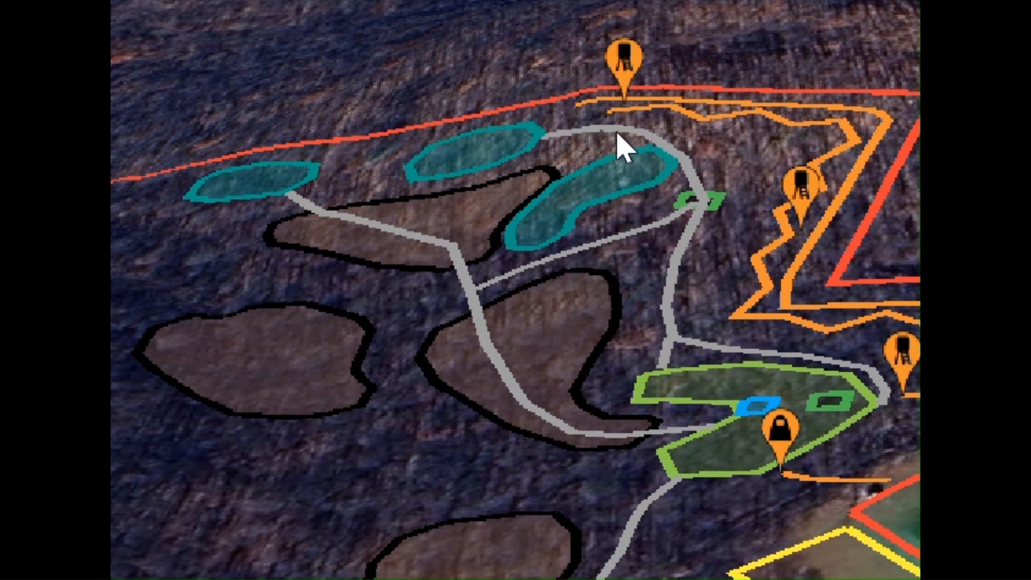
mouse_move(411, 230)
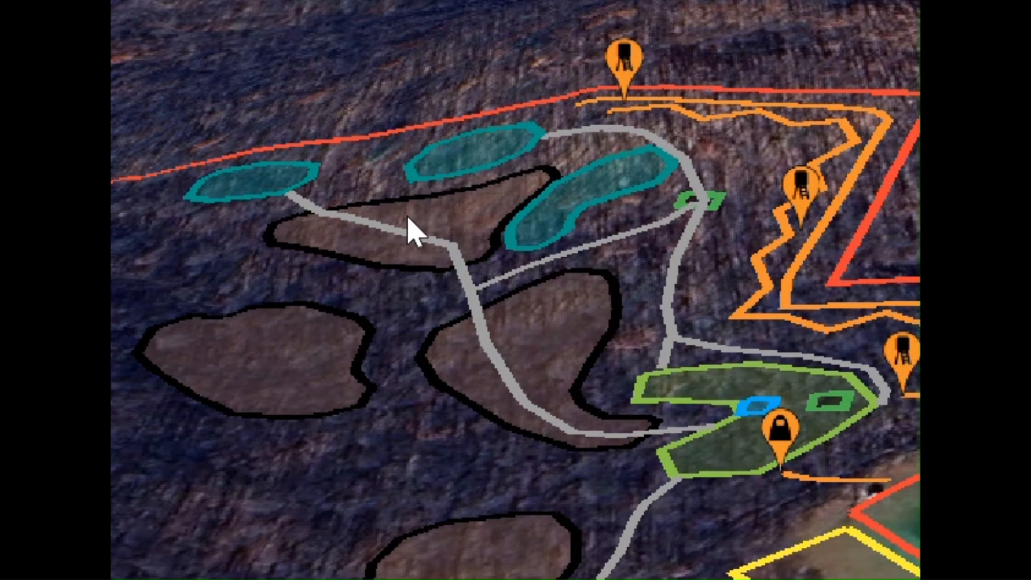
mouse_move(357, 294)
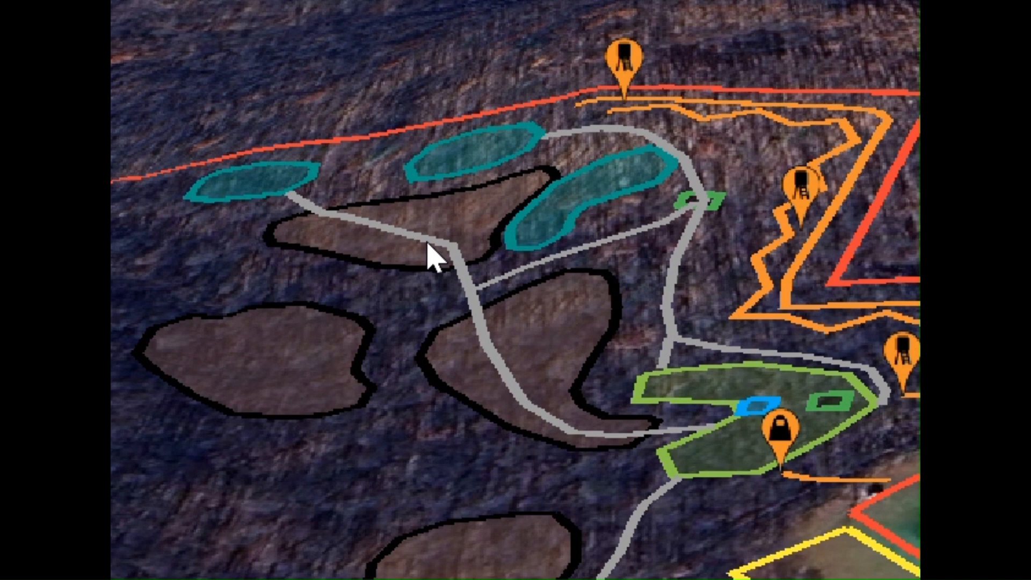
mouse_move(707, 115)
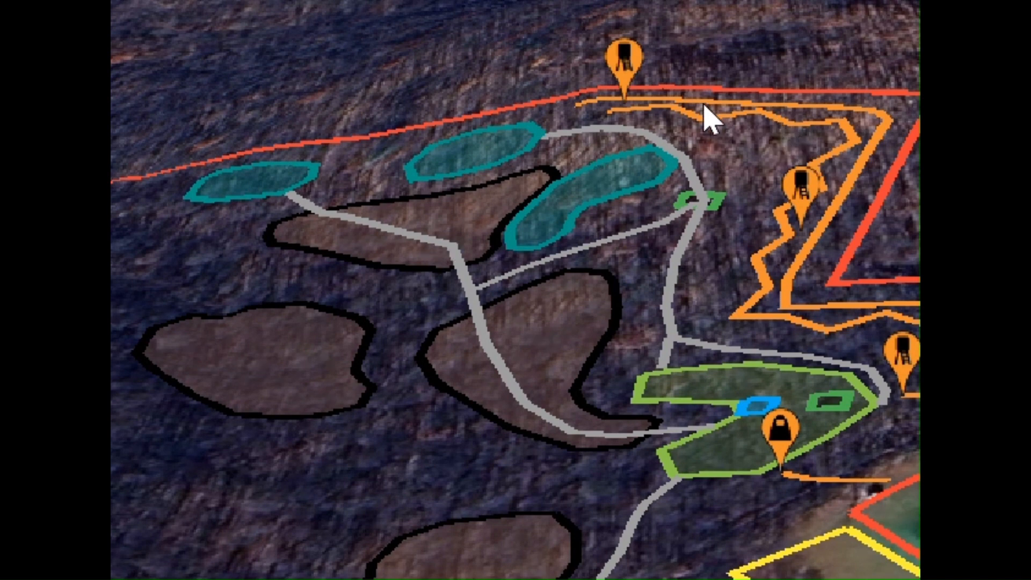
mouse_move(779, 257)
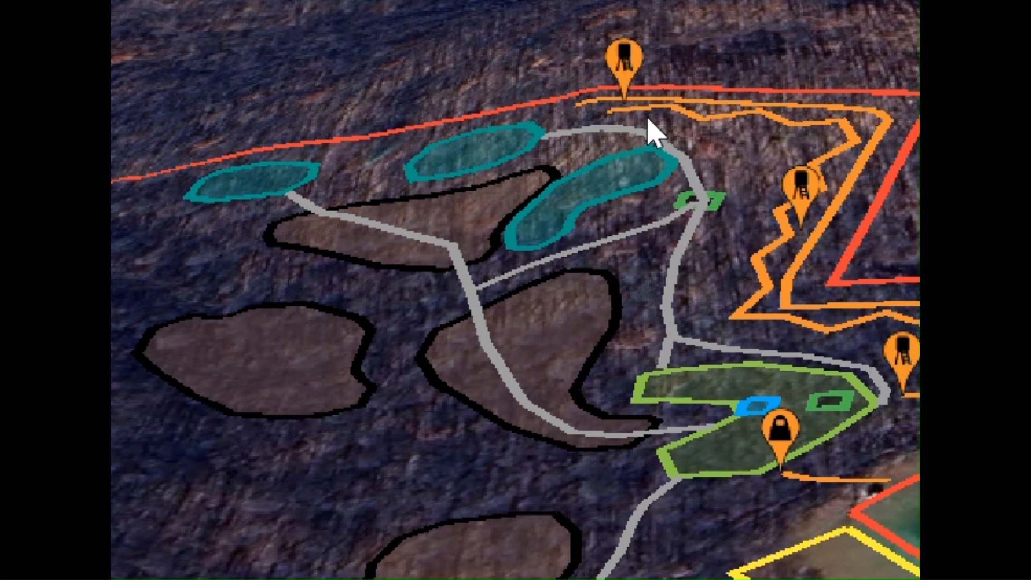
mouse_move(570, 185)
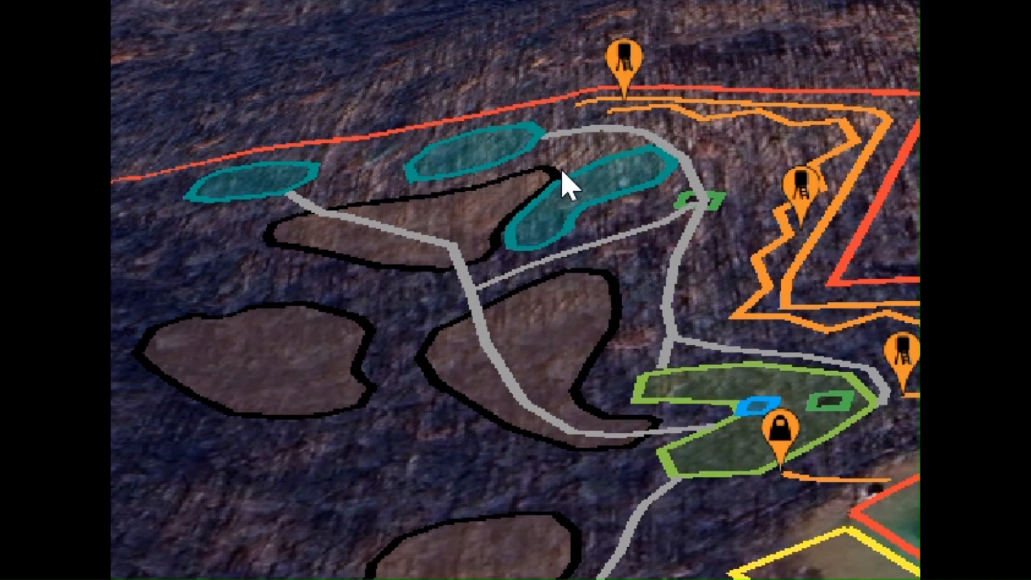
mouse_move(825, 207)
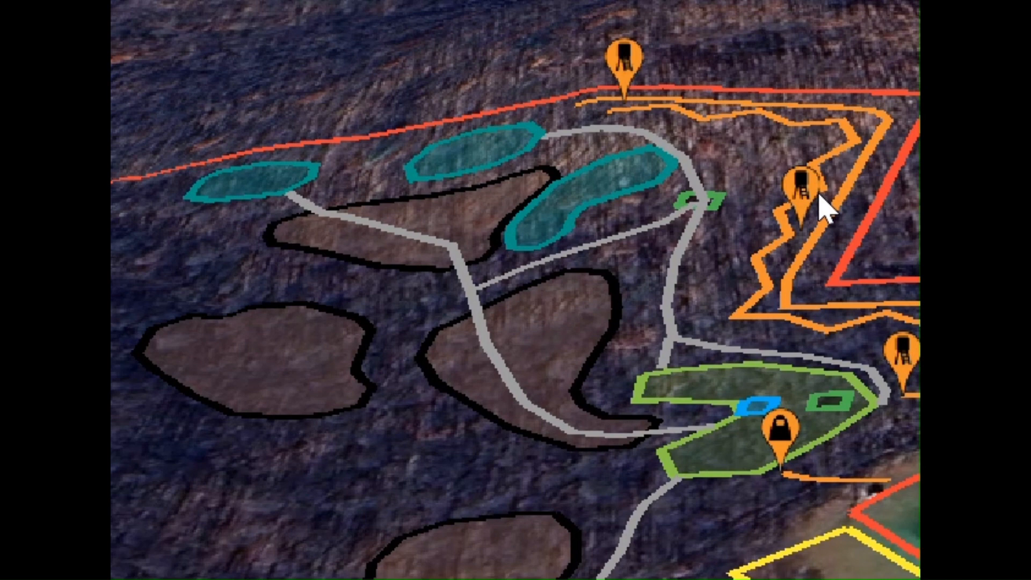
mouse_move(644, 111)
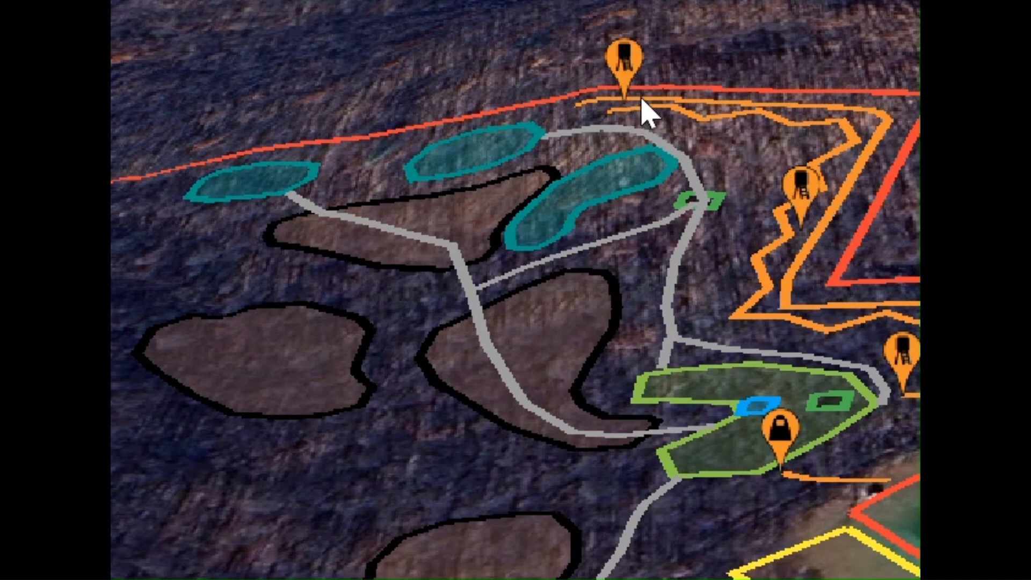
mouse_move(901, 372)
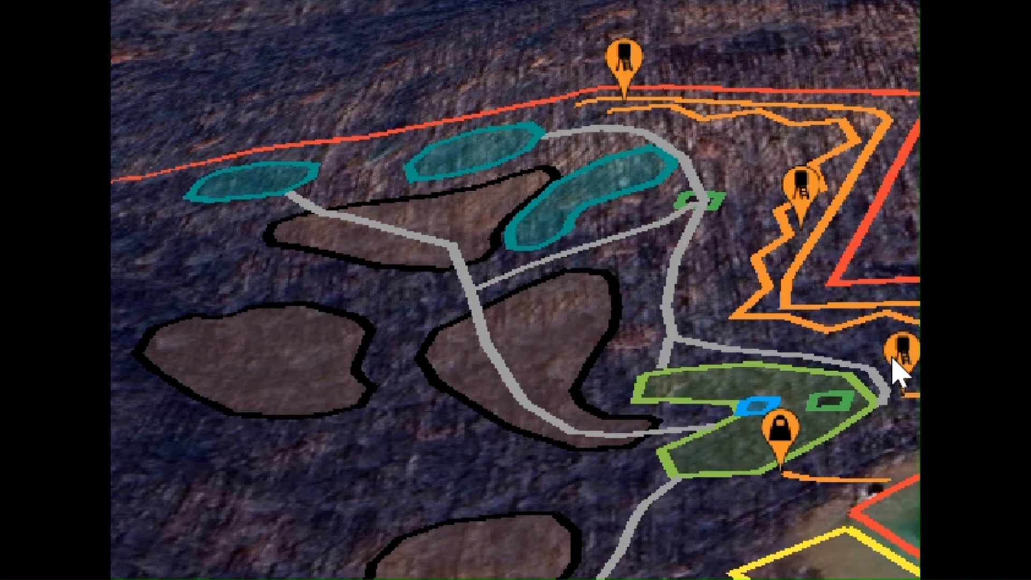
mouse_move(746, 168)
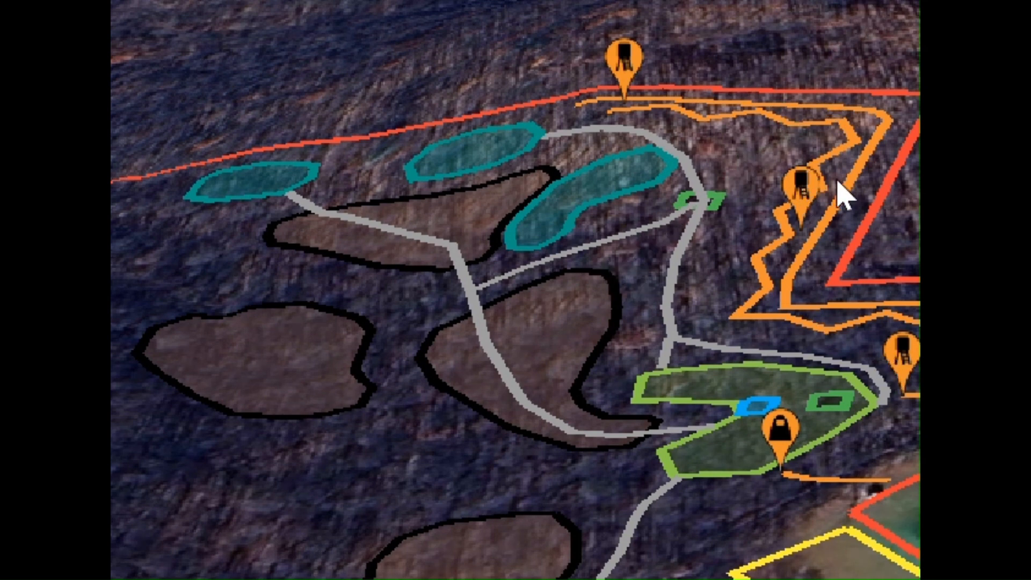
mouse_move(891, 177)
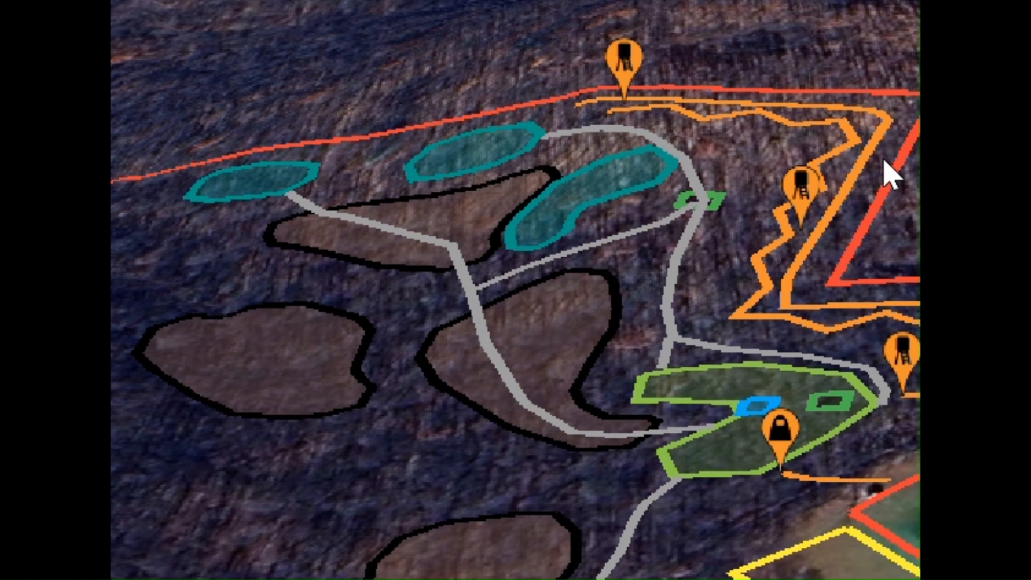
mouse_move(641, 102)
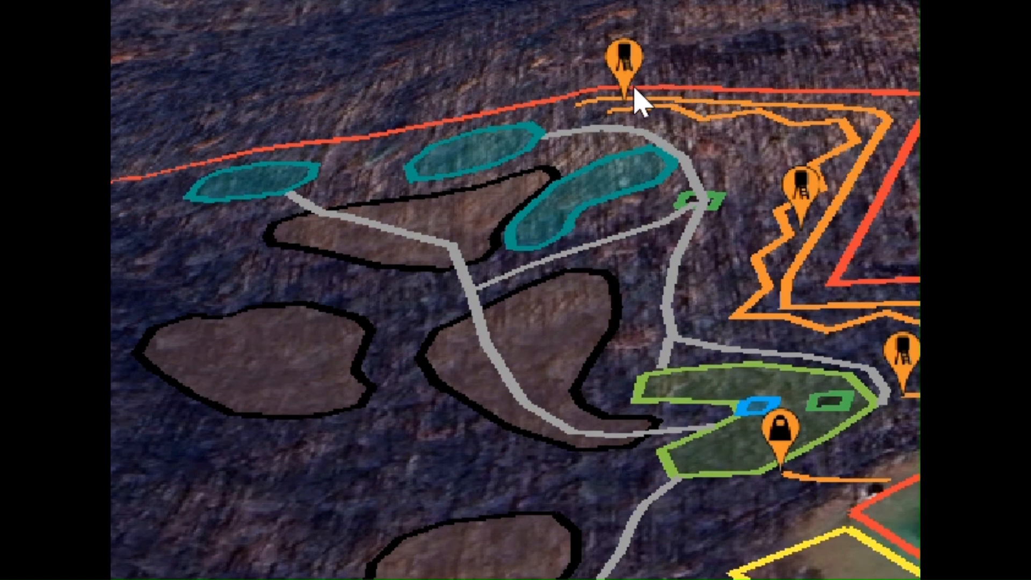
mouse_move(883, 78)
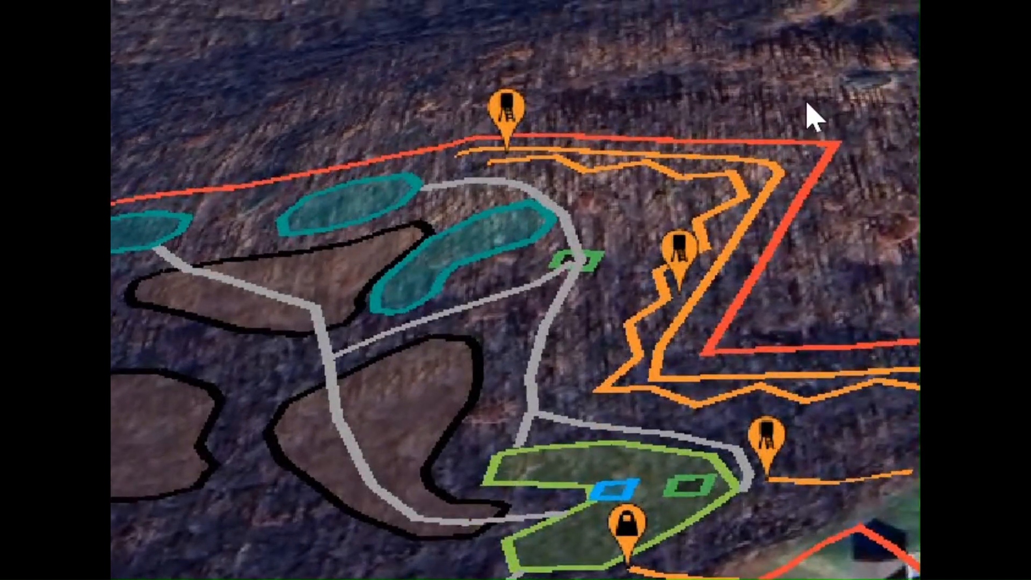
mouse_move(479, 294)
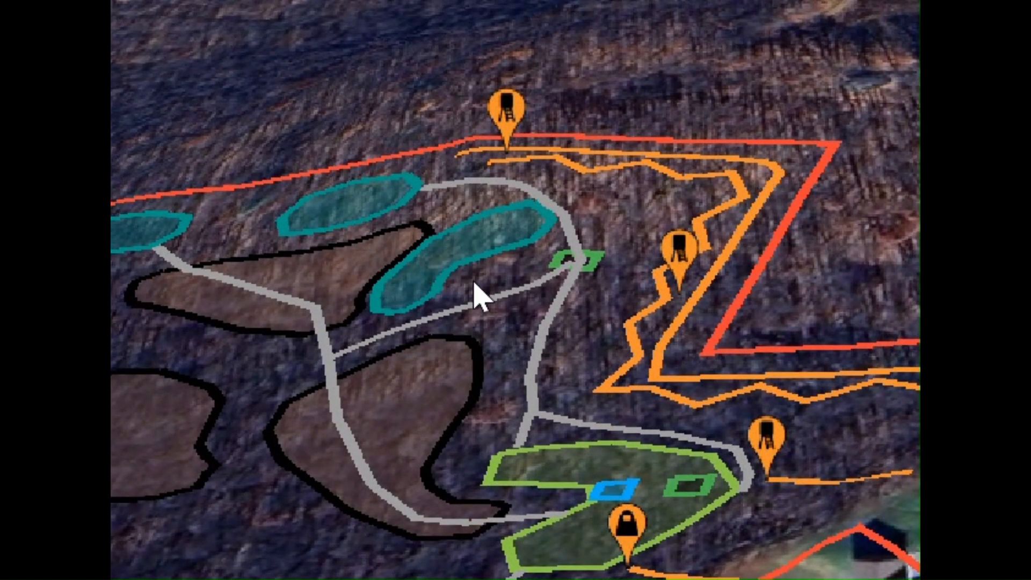
mouse_move(700, 300)
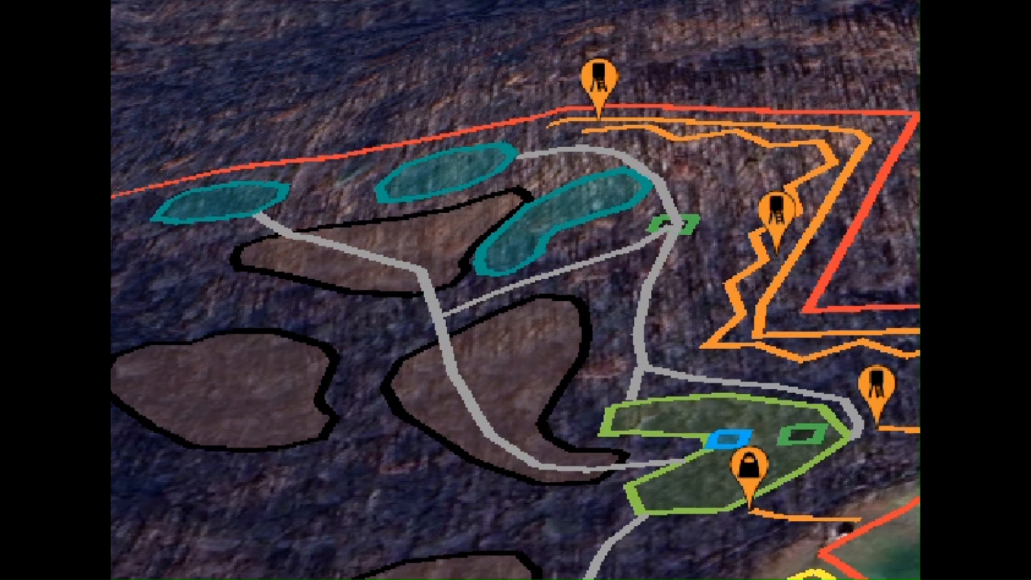
mouse_move(670, 230)
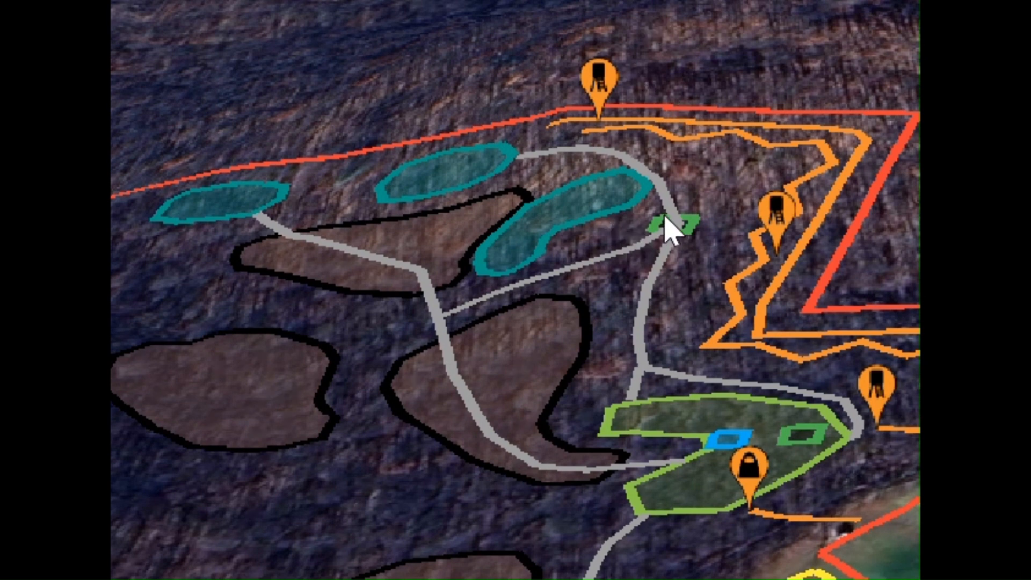